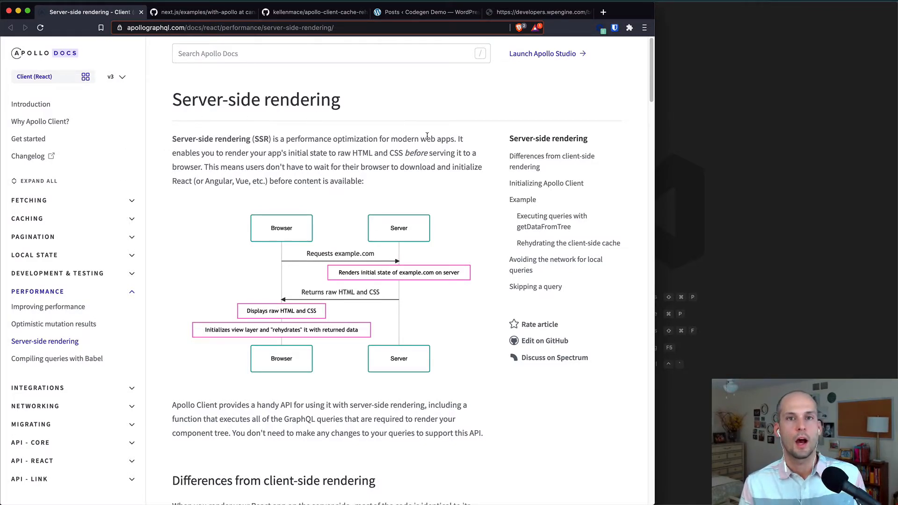
{"action": "mouse_move", "coordinate": [498, 240]}
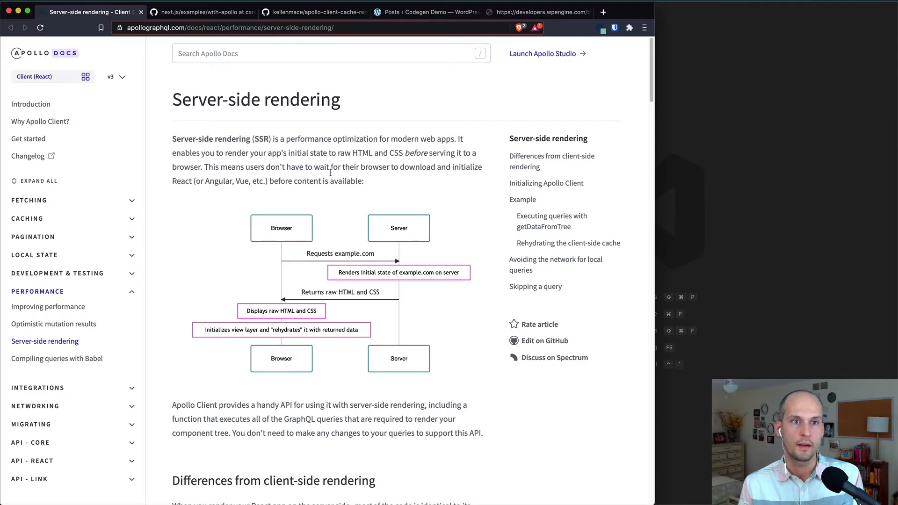
Step: Switch from the Apollo Docs SSR guide to the Next.js with-apollo example on GitHub
{"action": "left_click", "coordinate": [197, 12]}
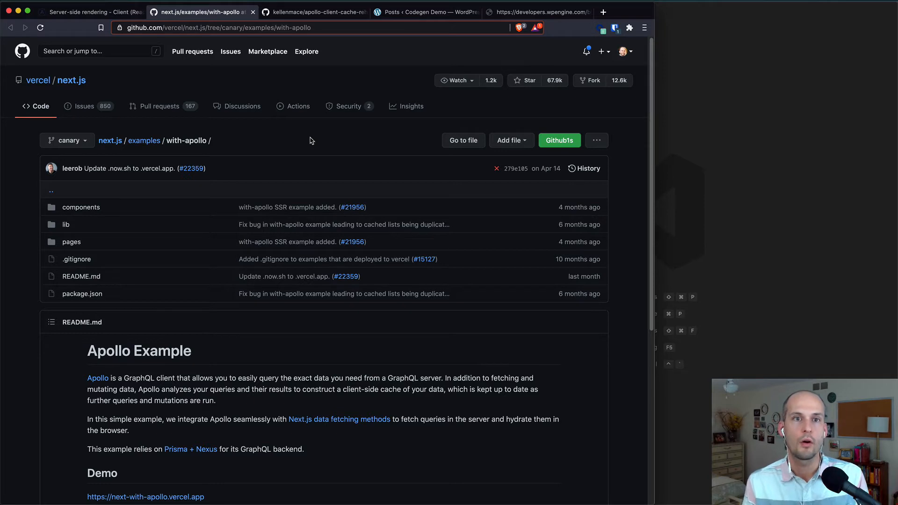
Step: View the kellenmace/apollo-client-cache-rehydration-in-next-js repository and its README on GitHub
{"action": "left_click", "coordinate": [314, 12]}
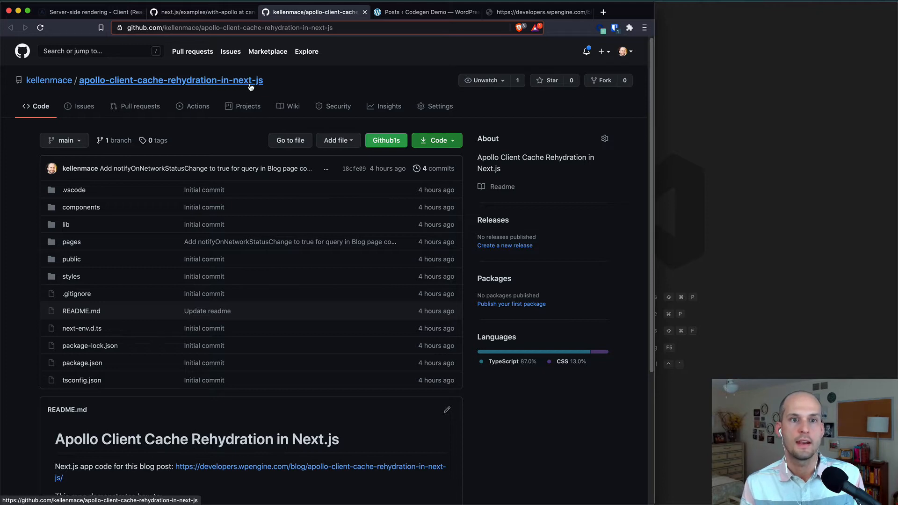
{"action": "mouse_move", "coordinate": [328, 97]}
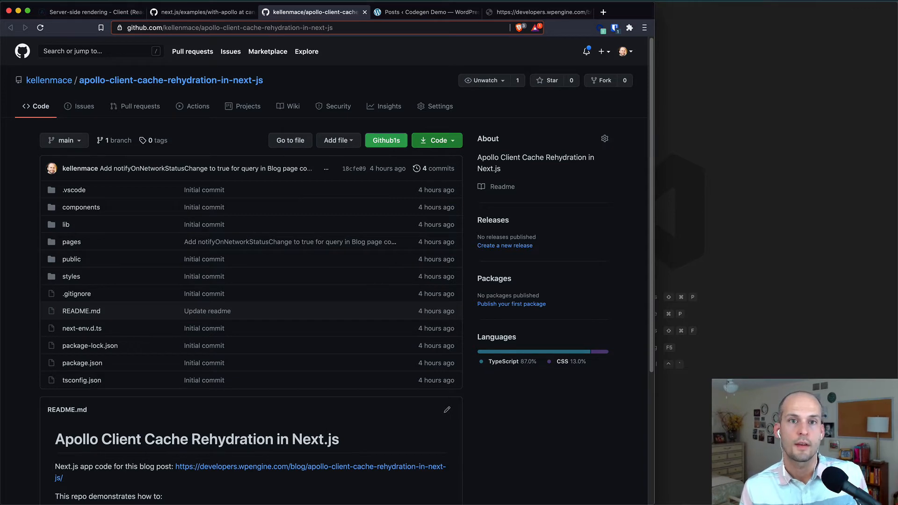
Step: Switch to the WordPress admin Posts list showing the Codegen Demo site's sixteen posts
{"action": "left_click", "coordinate": [425, 12]}
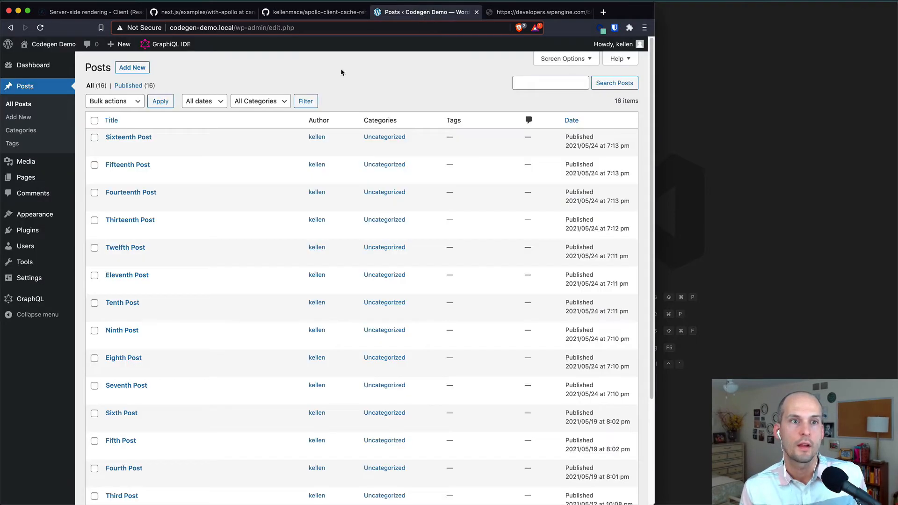
{"action": "mouse_move", "coordinate": [251, 82]}
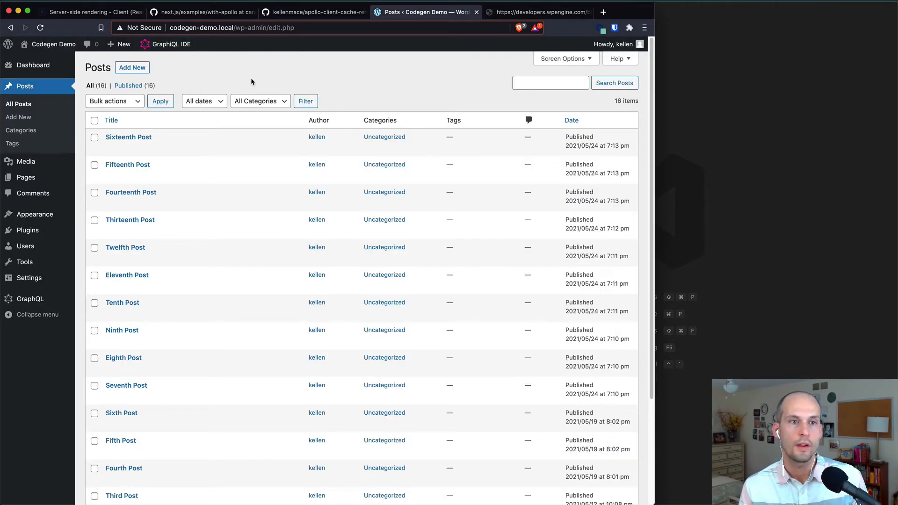
{"action": "mouse_move", "coordinate": [193, 222]}
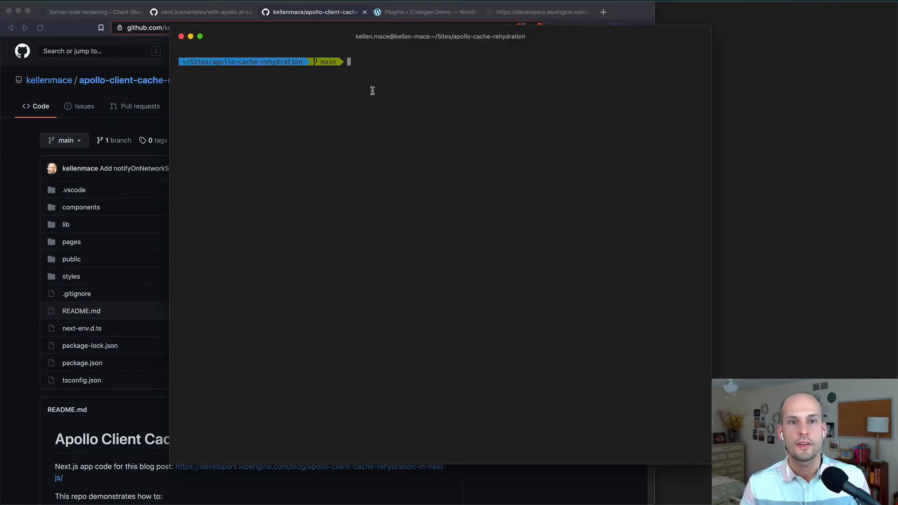
Step: Run npm i, open the project with code ., then start it with npm run dev at localhost:3000
{"action": "type", "text": "npm i"}
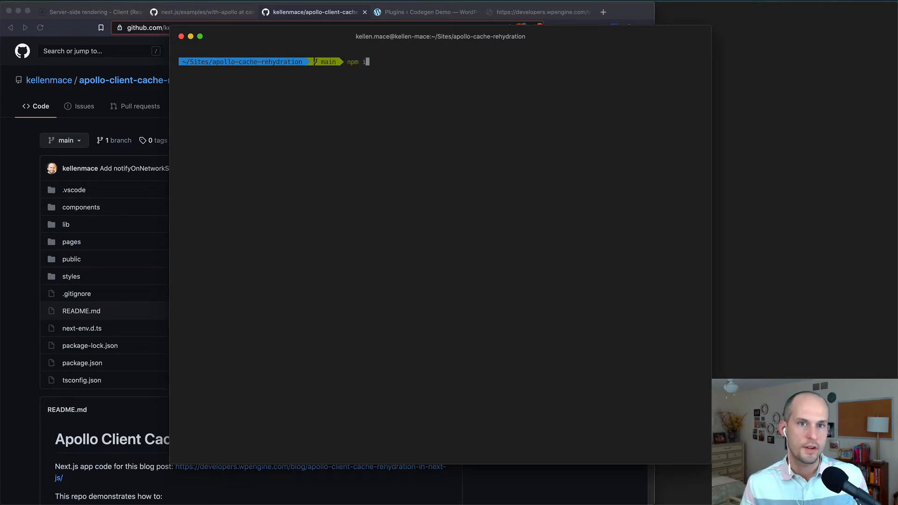
{"action": "type", "text": "code"}
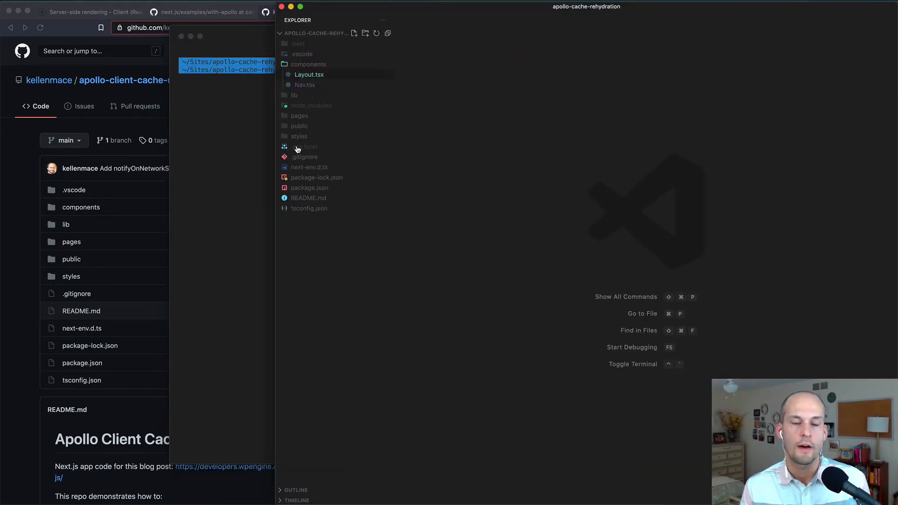
{"action": "left_click", "coordinate": [304, 146]}
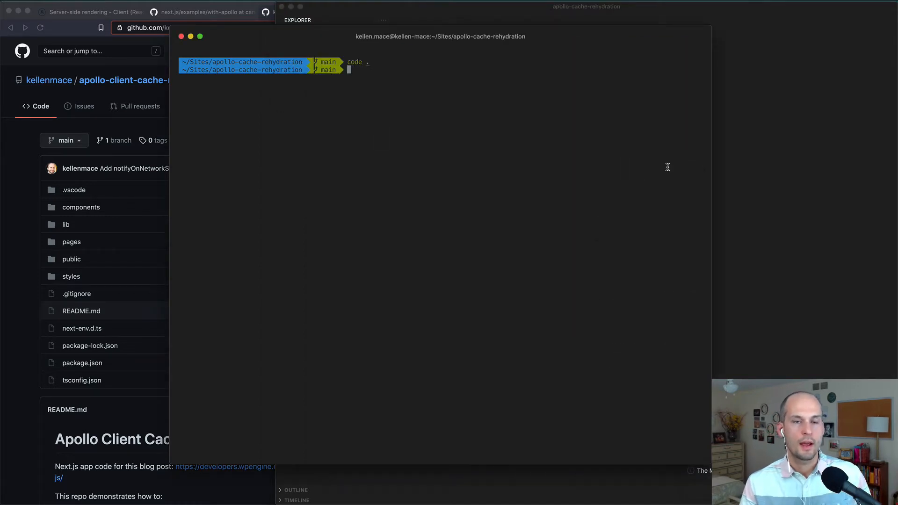
{"action": "type", "text": "npm"}
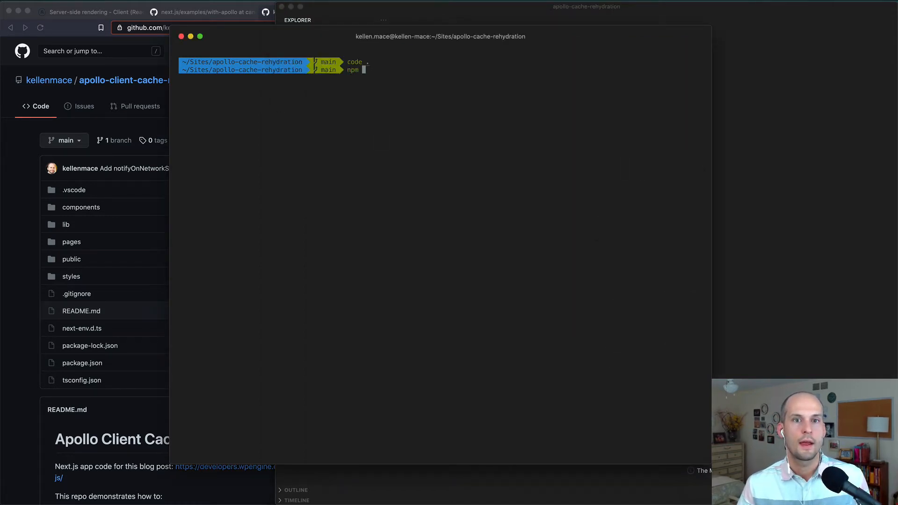
{"action": "type", "text": "run dev"}
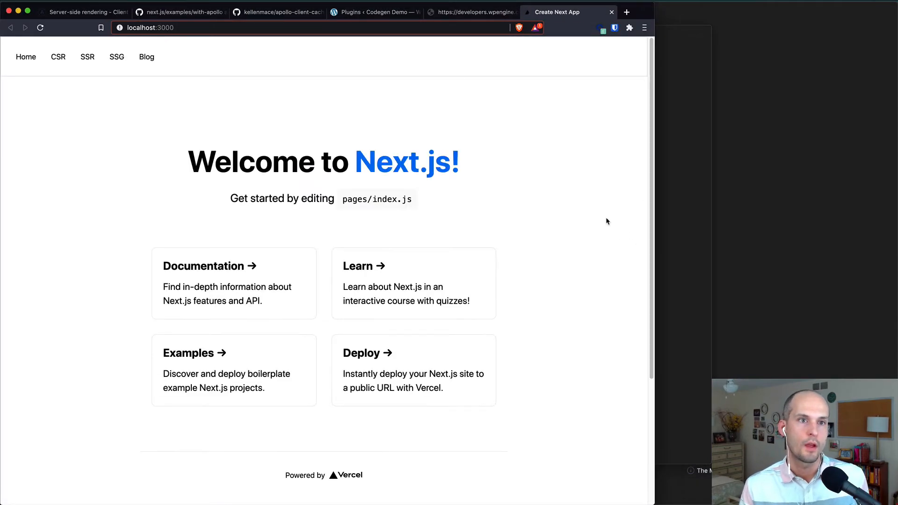
Step: With DevTools Network open, load the demo app's CSR, SSR and SSG pages to watch GraphQL requests
{"action": "key", "text": "F12"}
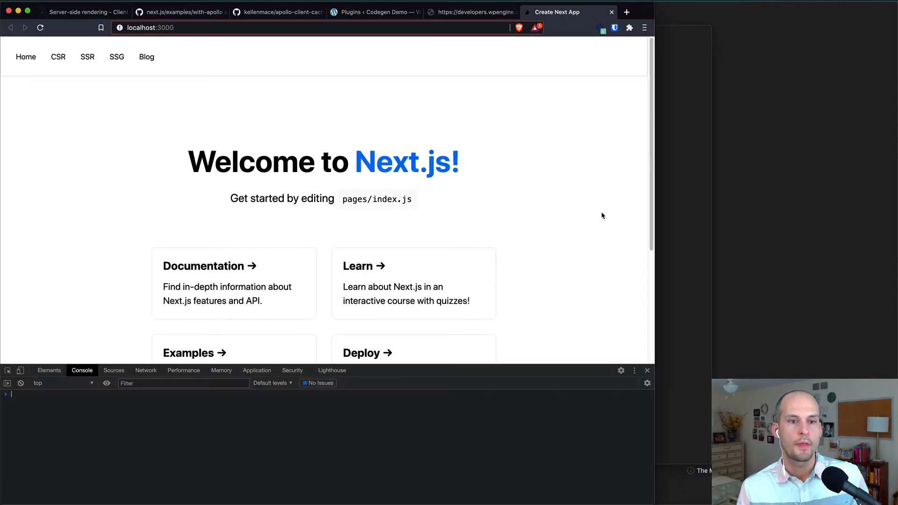
{"action": "left_click", "coordinate": [145, 370]}
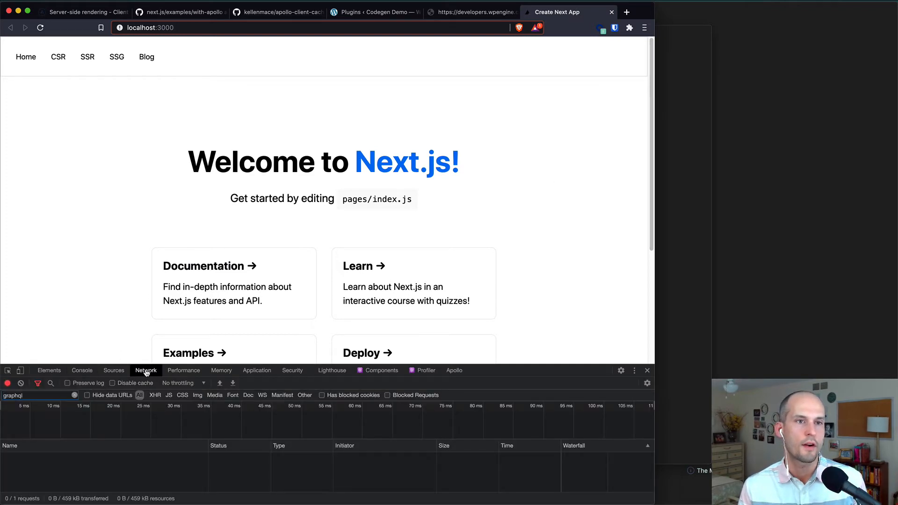
{"action": "mouse_move", "coordinate": [87, 57]}
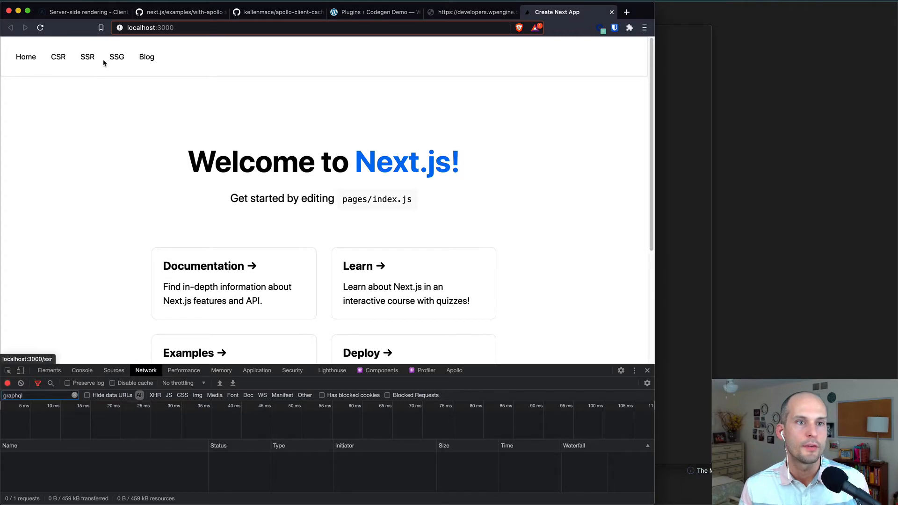
{"action": "mouse_move", "coordinate": [125, 151]}
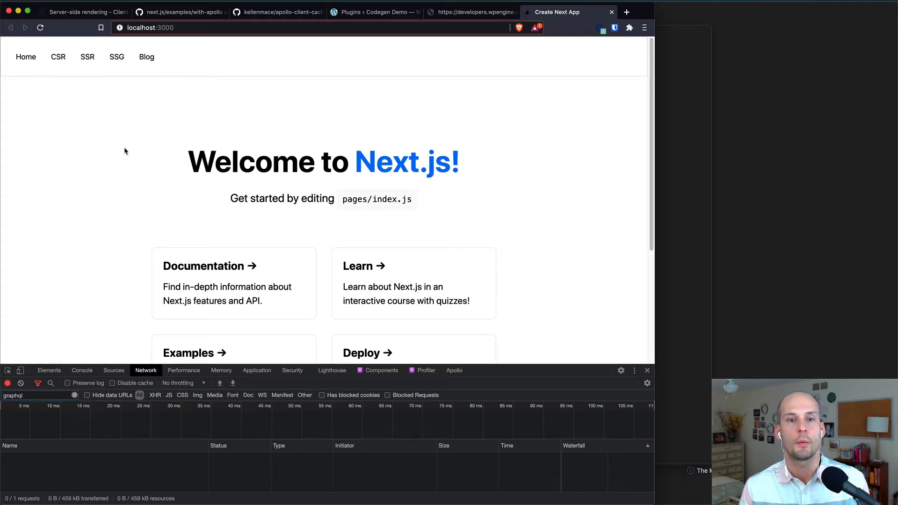
{"action": "mouse_move", "coordinate": [120, 186]}
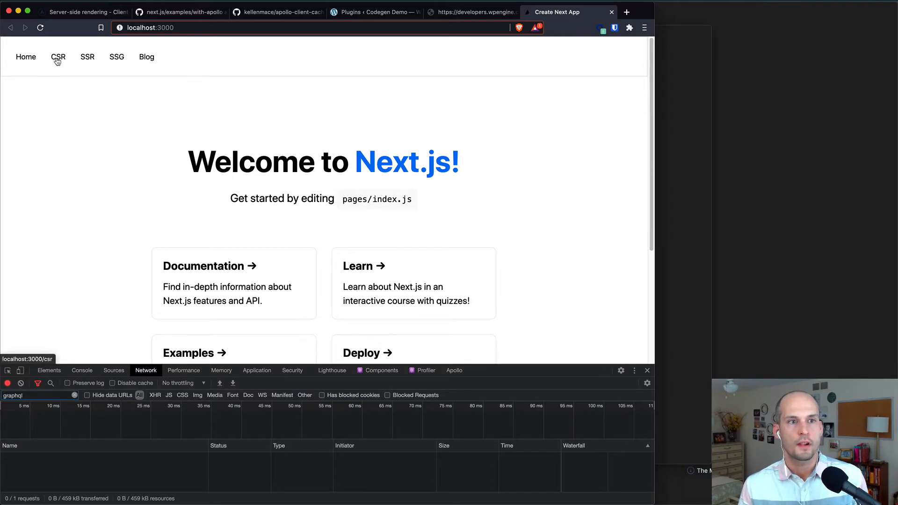
{"action": "left_click", "coordinate": [58, 56]}
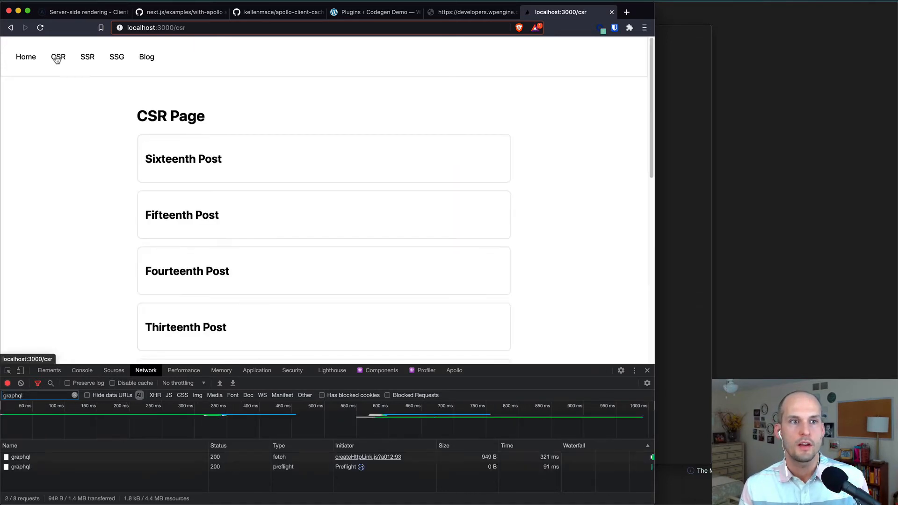
{"action": "mouse_move", "coordinate": [115, 235]}
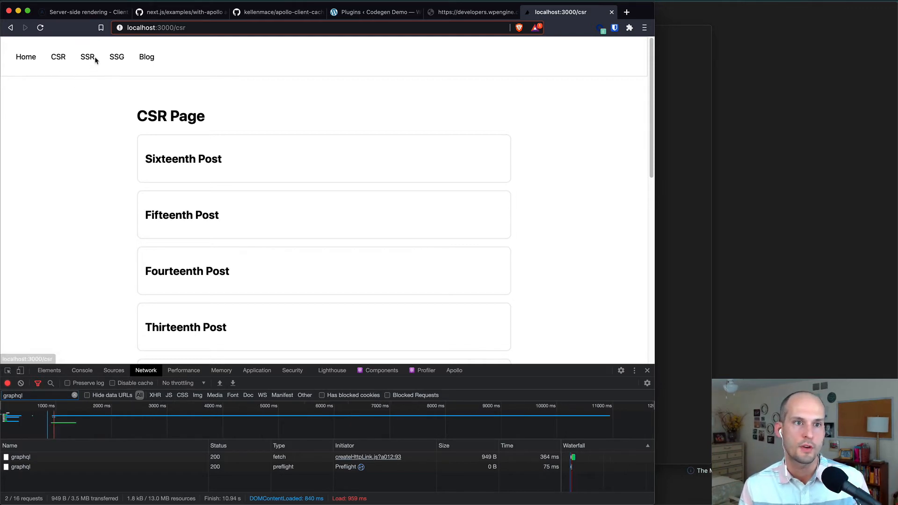
{"action": "left_click", "coordinate": [87, 57]}
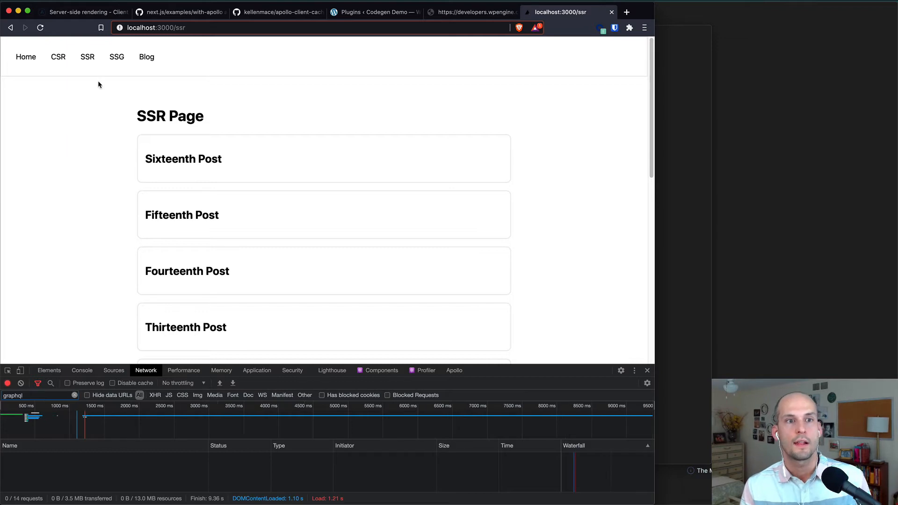
{"action": "left_click", "coordinate": [117, 56]}
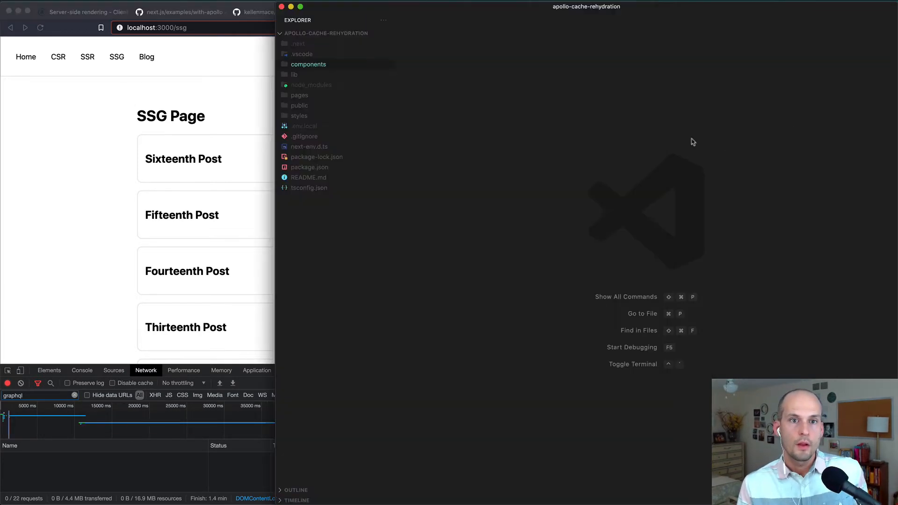
Step: Review lib/apolloClient.ts from the client setup through initializeApollo's cache merging
{"action": "left_click", "coordinate": [294, 74]}
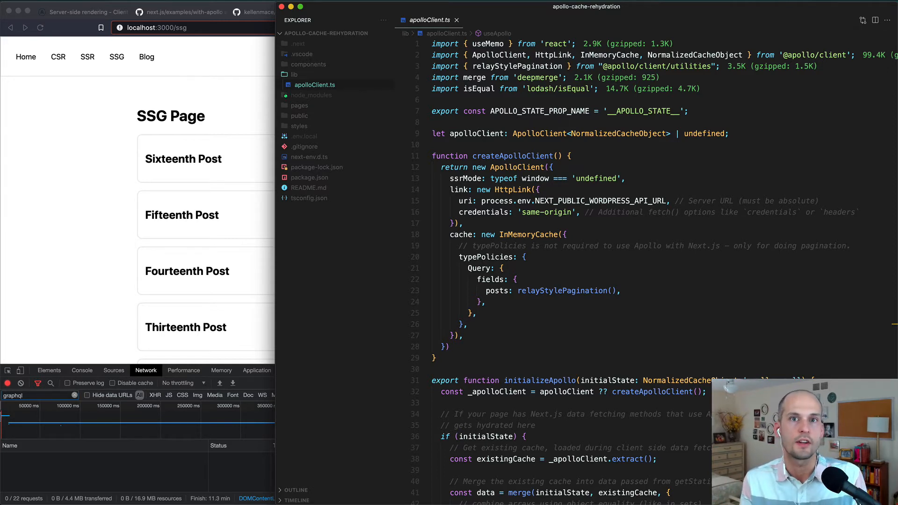
{"action": "left_click", "coordinate": [512, 156]}
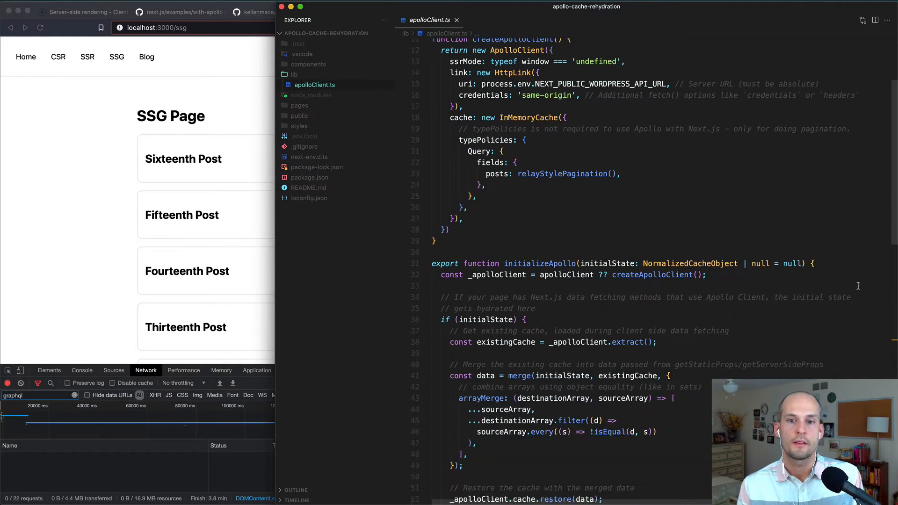
{"action": "scroll", "scroll_direction": "down", "scroll_amount": 3}
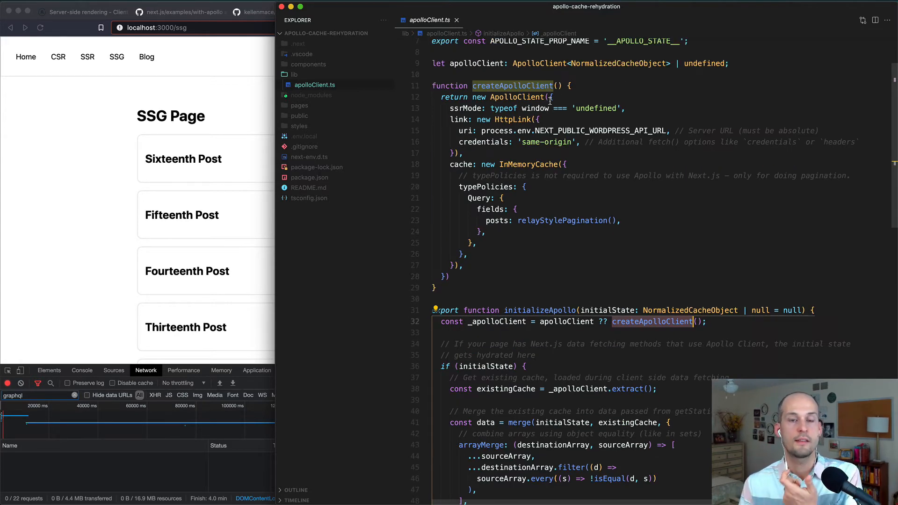
{"action": "scroll", "scroll_direction": "down", "scroll_amount": 3}
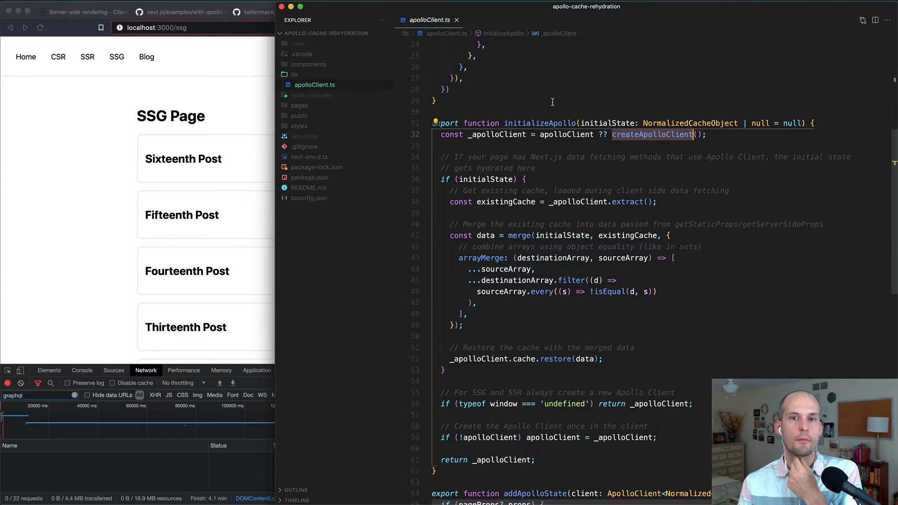
{"action": "scroll", "scroll_direction": "down", "scroll_amount": 3}
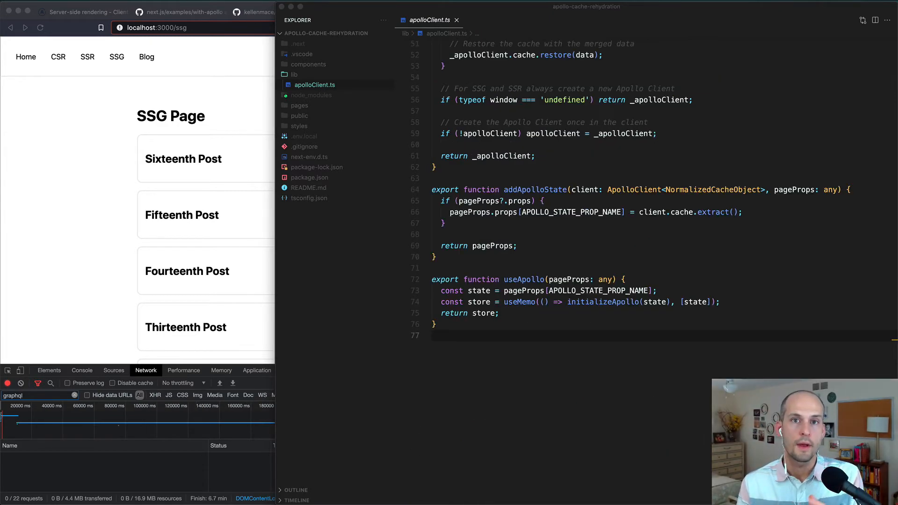
Step: Point out the cache extraction in addApolloState and the useApollo hook below it
{"action": "double_click", "coordinate": [533, 190]}
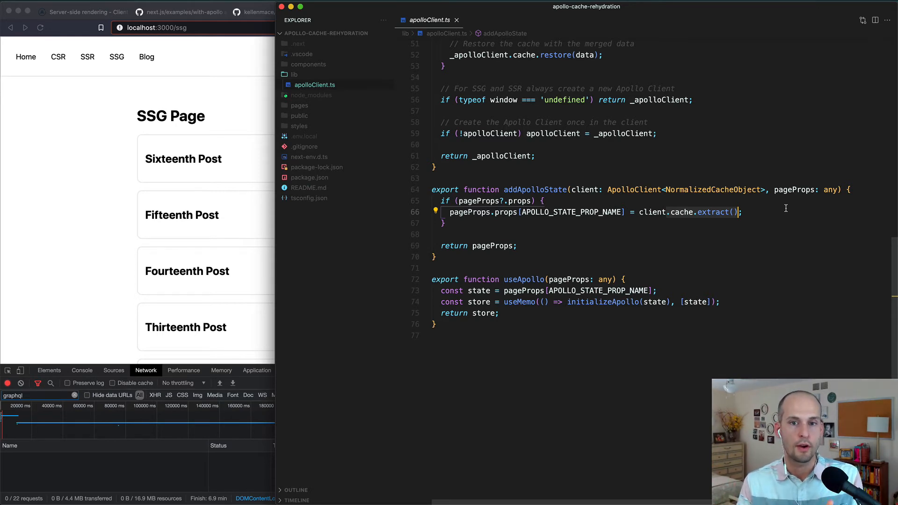
{"action": "scroll", "scroll_direction": "down", "scroll_amount": 3}
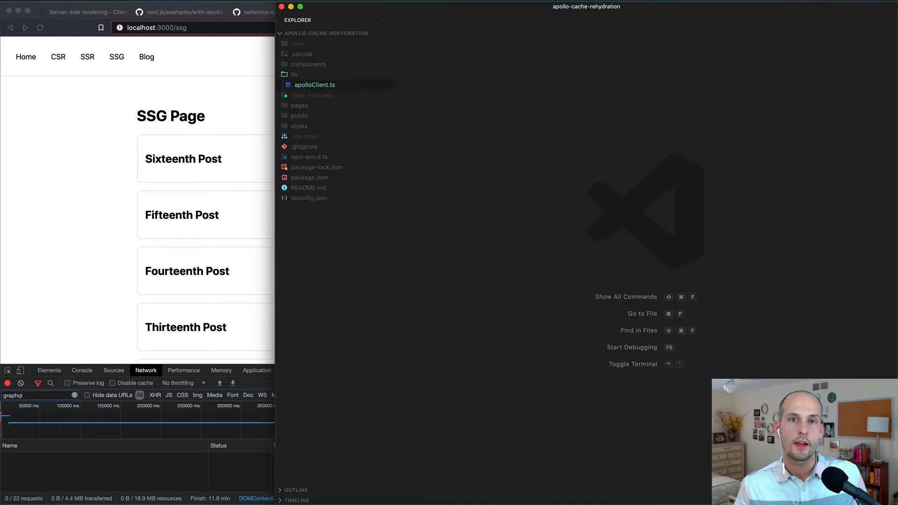
Step: Open pages/_app.tsx via quick open and point at useApollo(pageProps) feeding ApolloProvider
{"action": "type", "text": "_ap"}
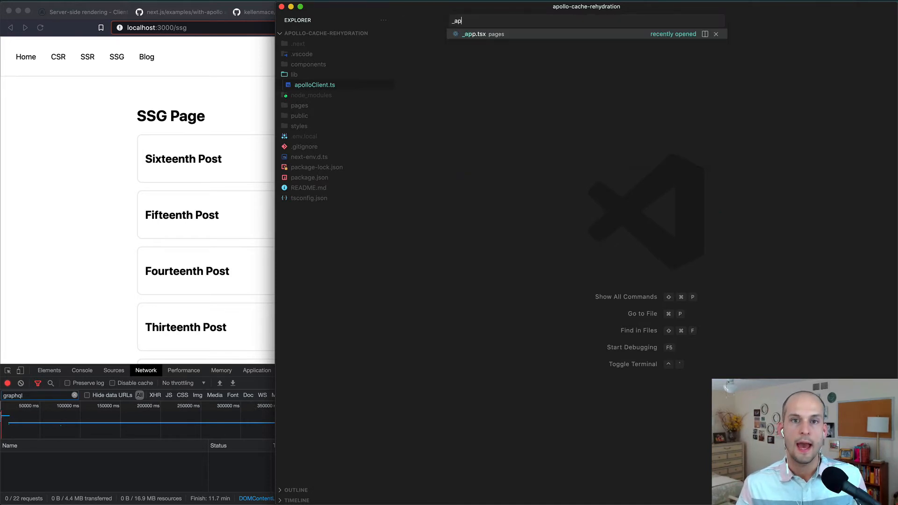
{"action": "left_click", "coordinate": [474, 34]}
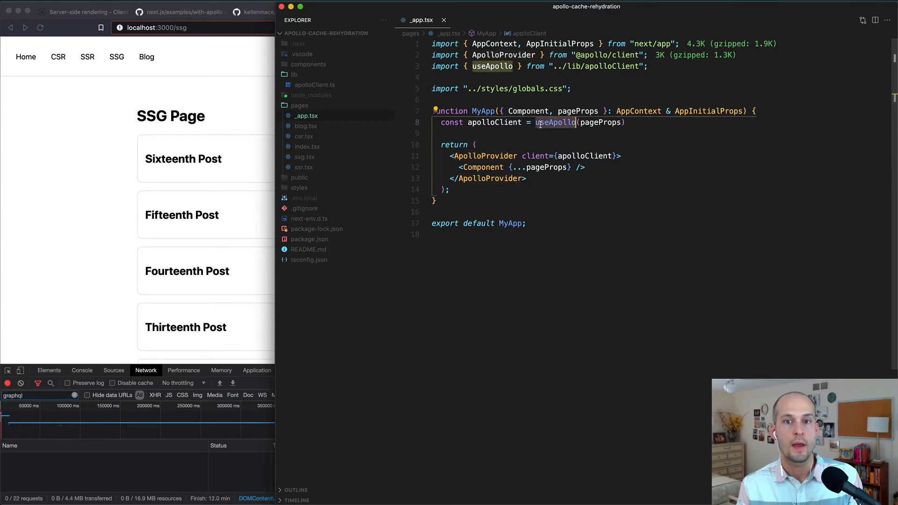
{"action": "mouse_move", "coordinate": [555, 122]}
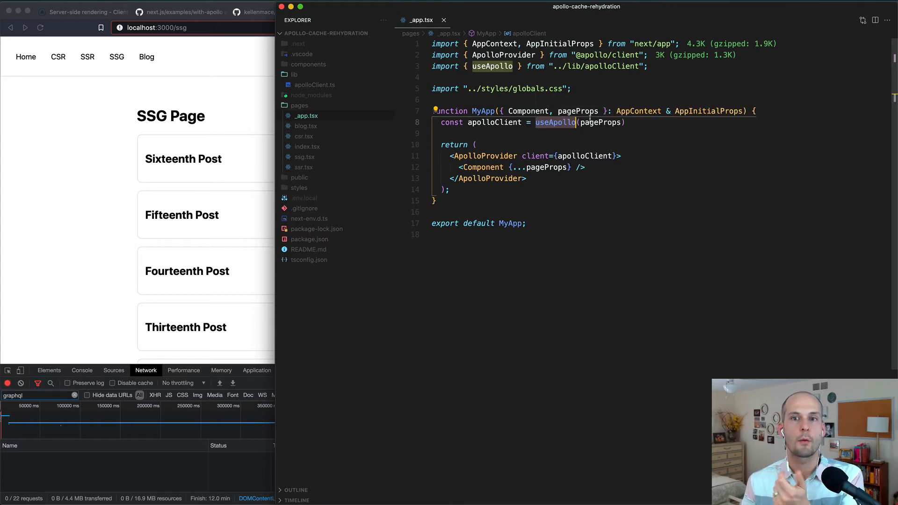
{"action": "left_click", "coordinate": [602, 122]}
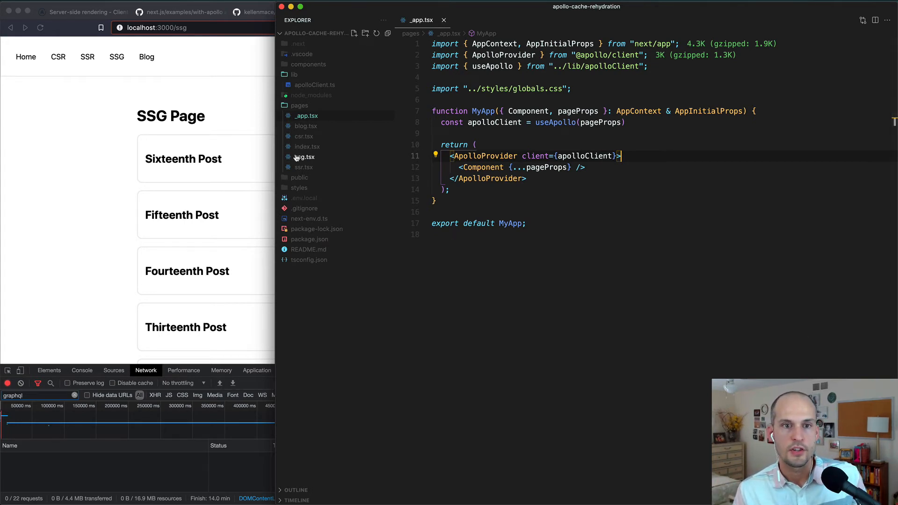
Step: Bring up pages/ssg.tsx, then deselect the post titles on the SSG page in Brave
{"action": "left_click", "coordinate": [304, 157]}
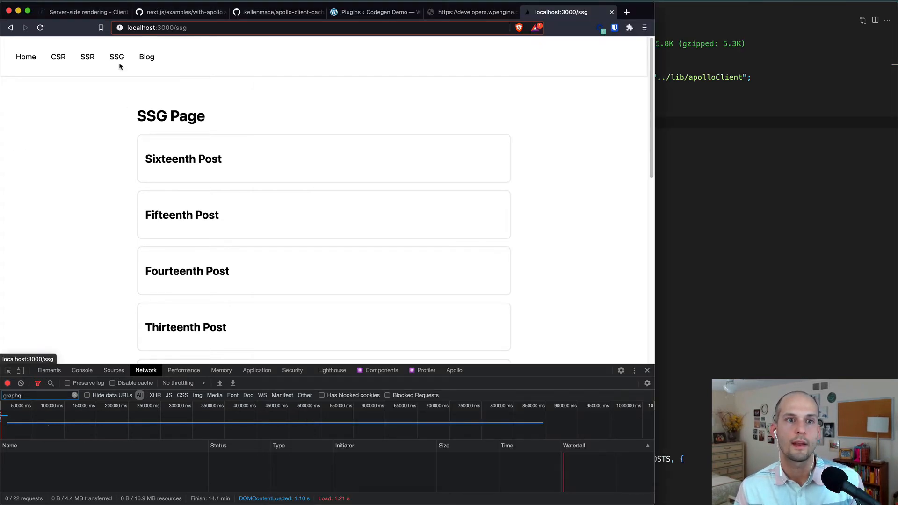
{"action": "mouse_move", "coordinate": [741, 196]}
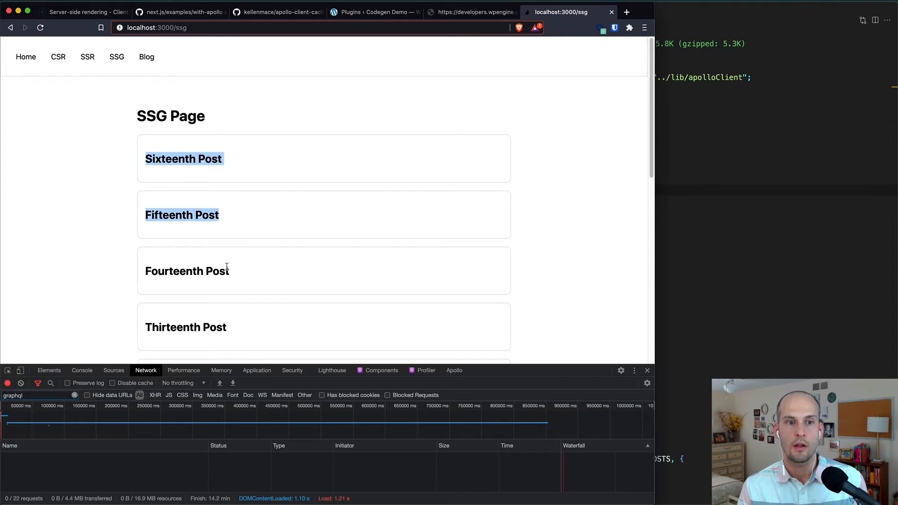
{"action": "left_click", "coordinate": [360, 294]}
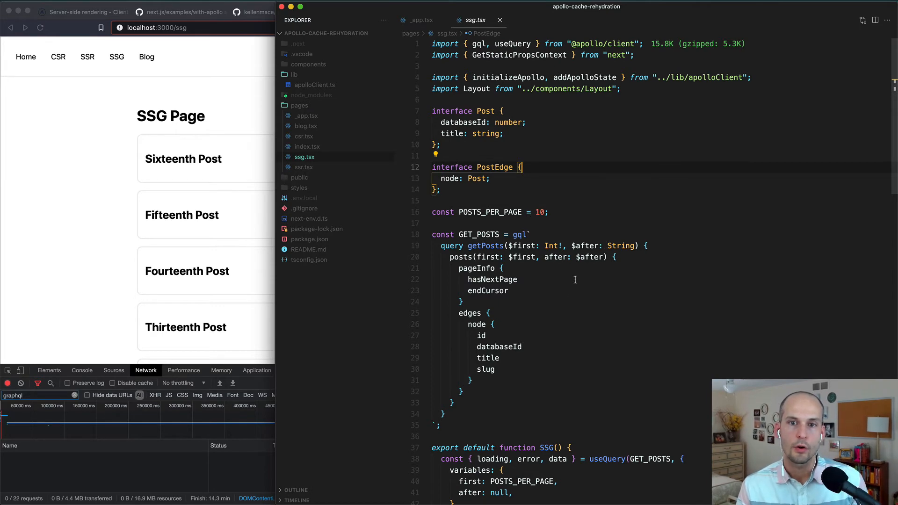
{"action": "scroll", "scroll_direction": "down", "scroll_amount": 3}
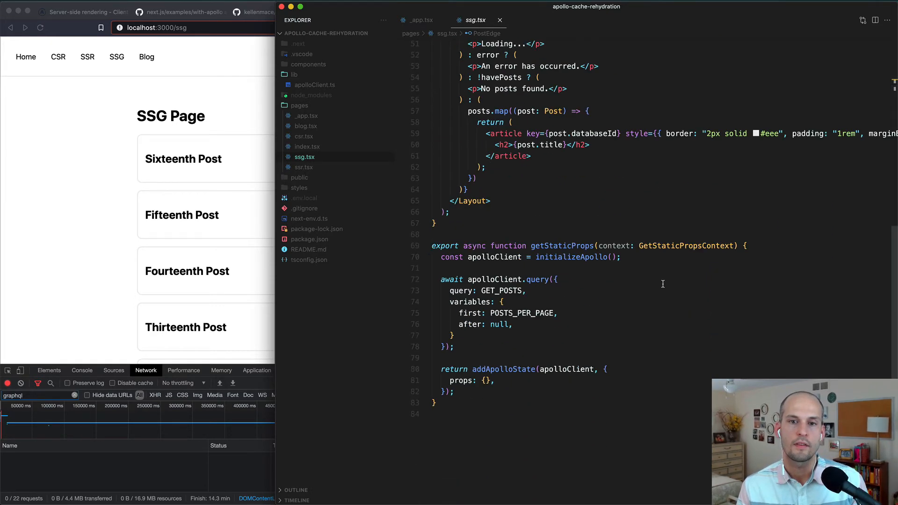
{"action": "double_click", "coordinate": [561, 246]}
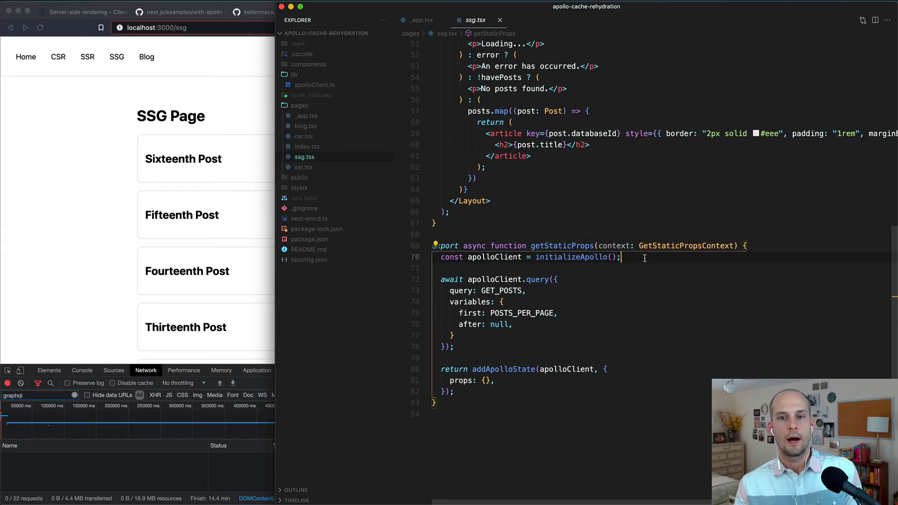
{"action": "double_click", "coordinate": [571, 257]}
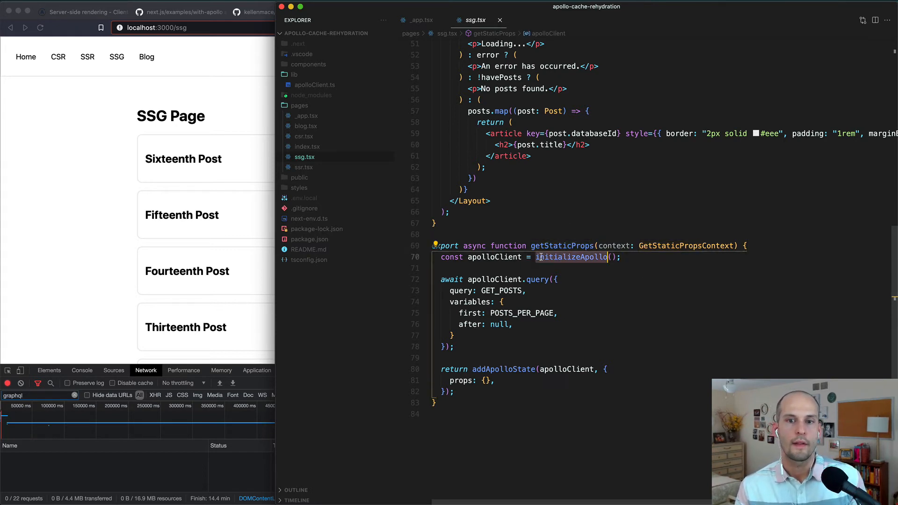
{"action": "mouse_move", "coordinate": [570, 257]}
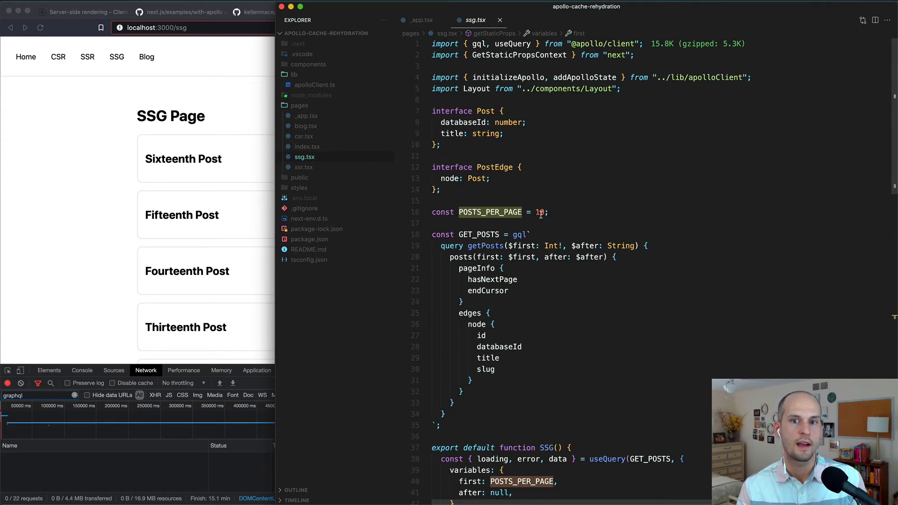
{"action": "scroll", "scroll_direction": "down", "scroll_amount": 3}
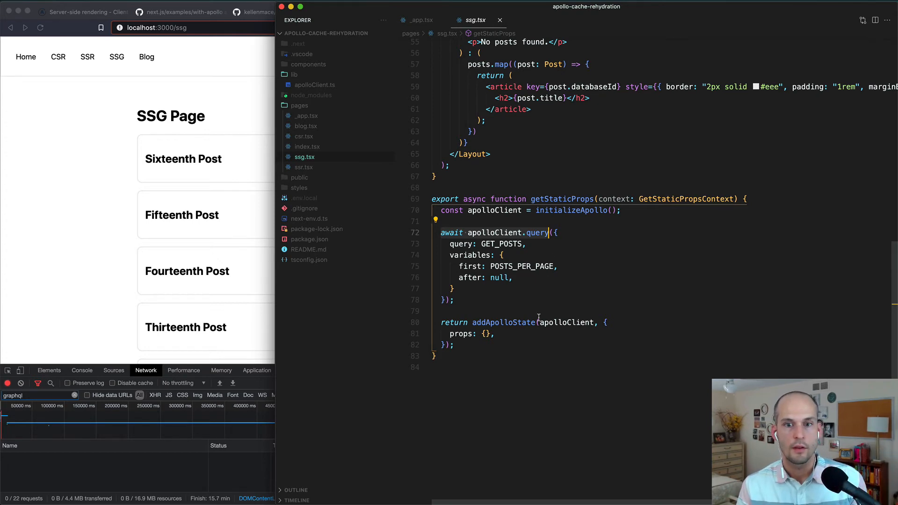
{"action": "mouse_move", "coordinate": [504, 322]}
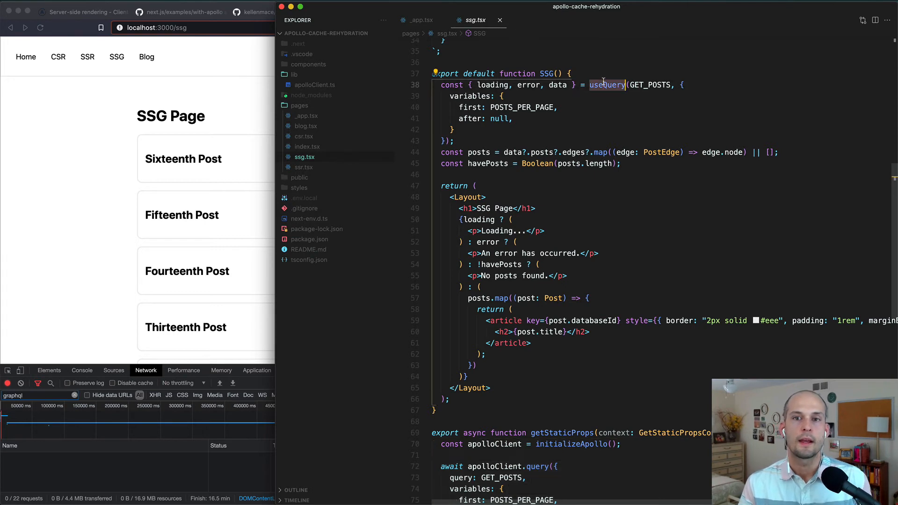
{"action": "mouse_move", "coordinate": [607, 85]}
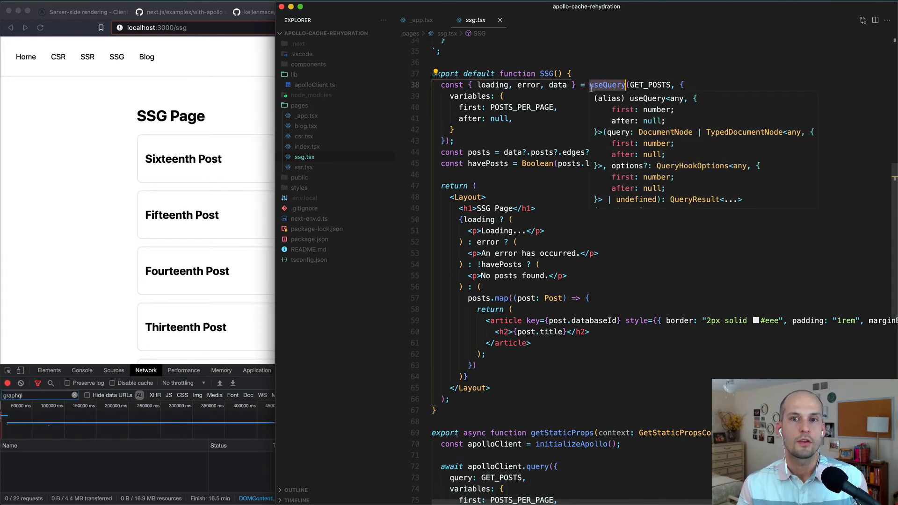
{"action": "mouse_move", "coordinate": [653, 84]}
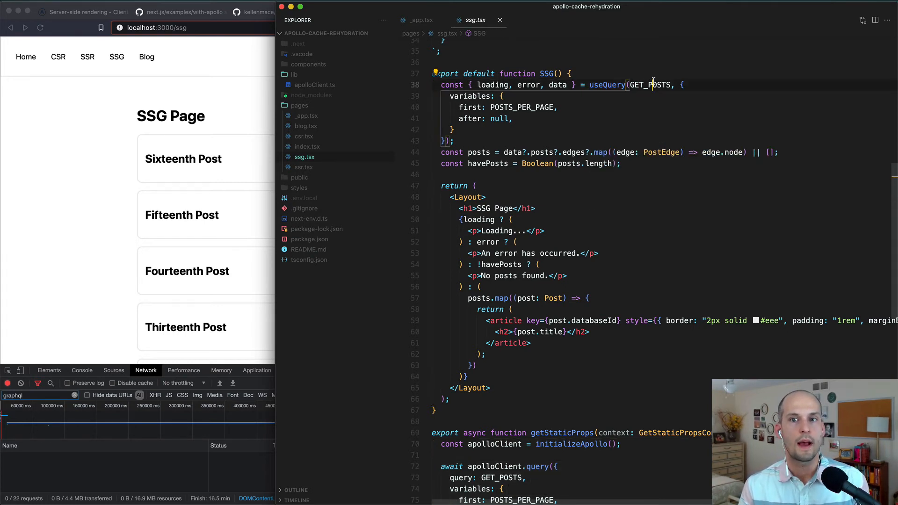
{"action": "double_click", "coordinate": [650, 84]}
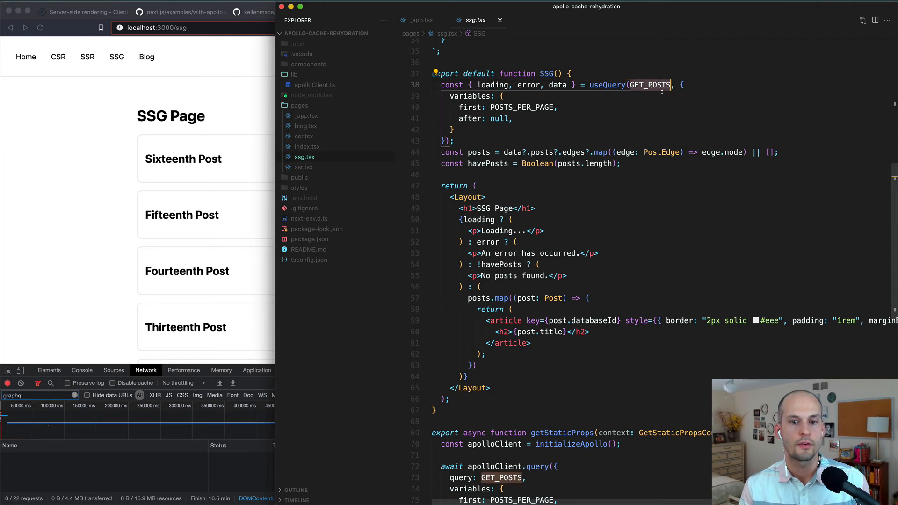
{"action": "scroll", "scroll_direction": "down", "scroll_amount": 3}
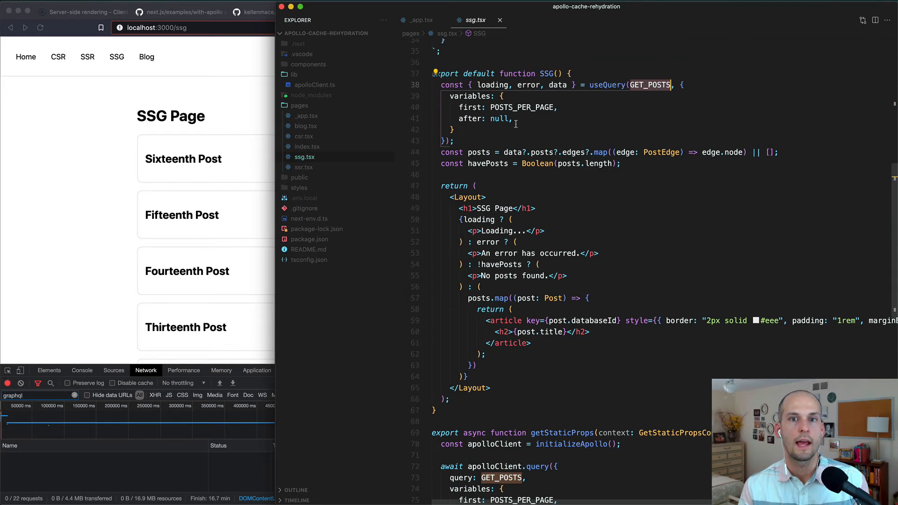
{"action": "mouse_move", "coordinate": [464, 95]}
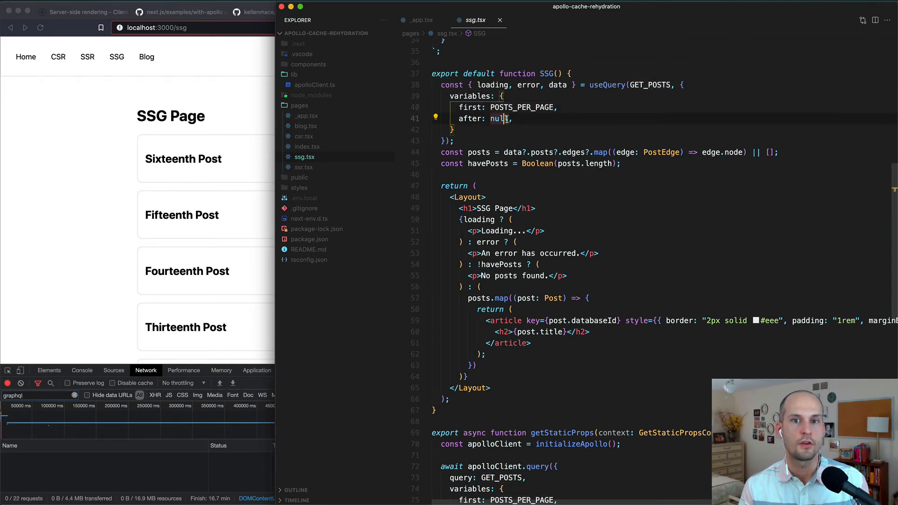
{"action": "scroll", "scroll_direction": "down", "scroll_amount": 3}
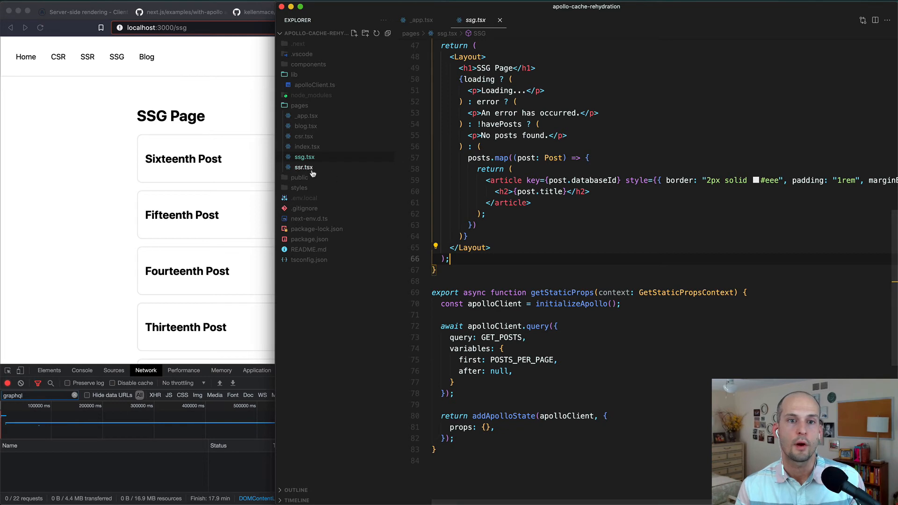
Step: Open ssr.tsx, load the SSR page in the demo app, and bring the editor back in front
{"action": "left_click", "coordinate": [304, 166]}
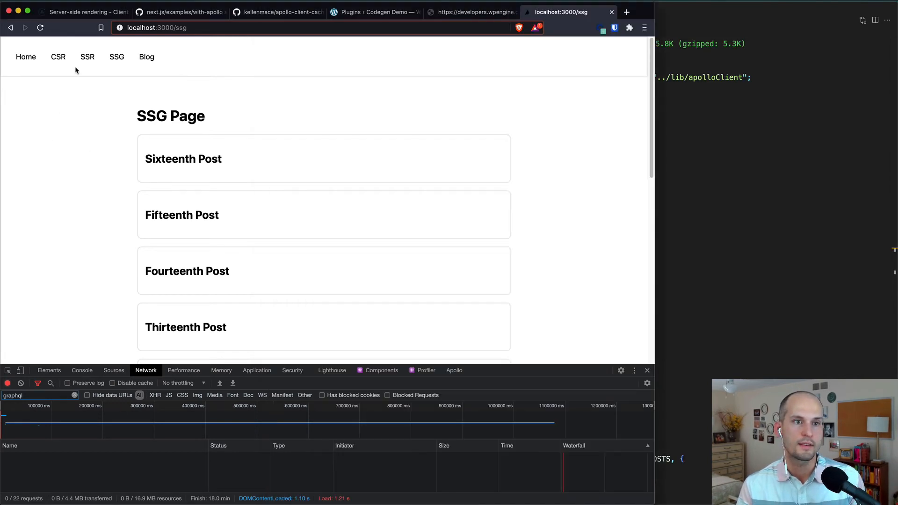
{"action": "left_click", "coordinate": [87, 57]}
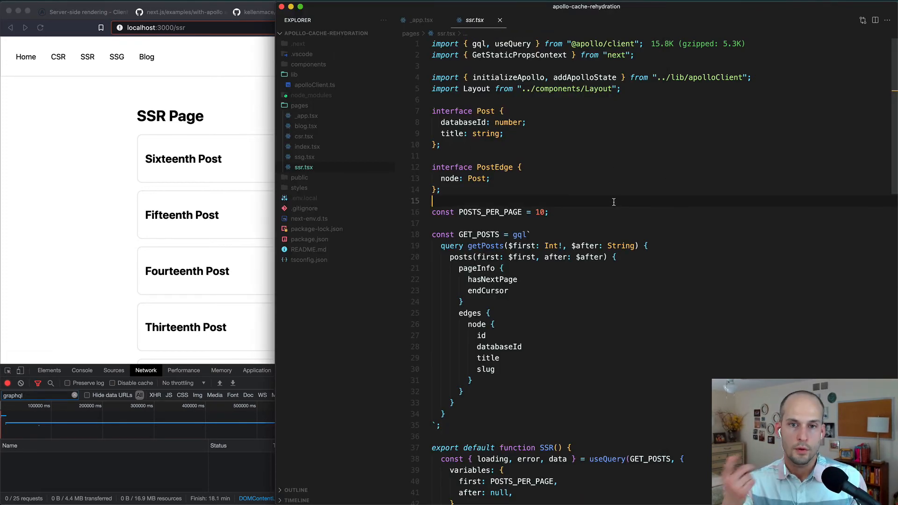
{"action": "scroll", "scroll_direction": "down", "scroll_amount": 3}
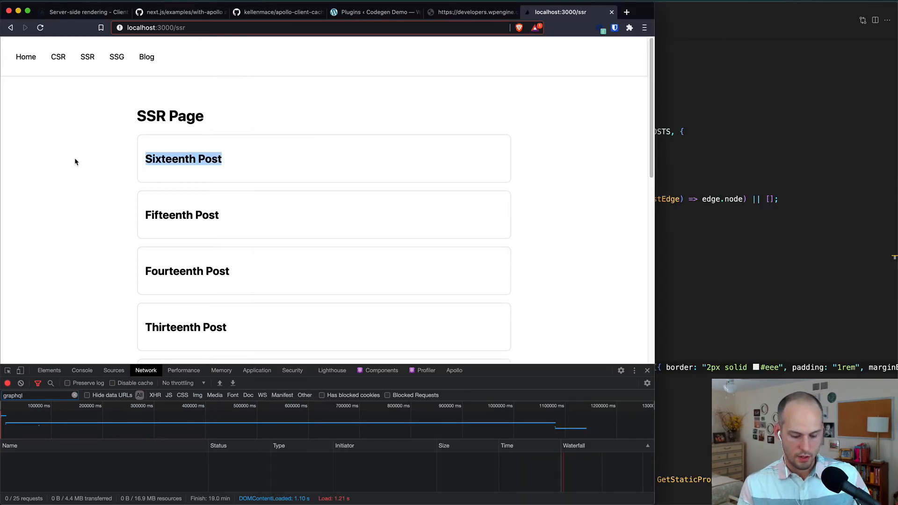
{"action": "left_click", "coordinate": [40, 28]}
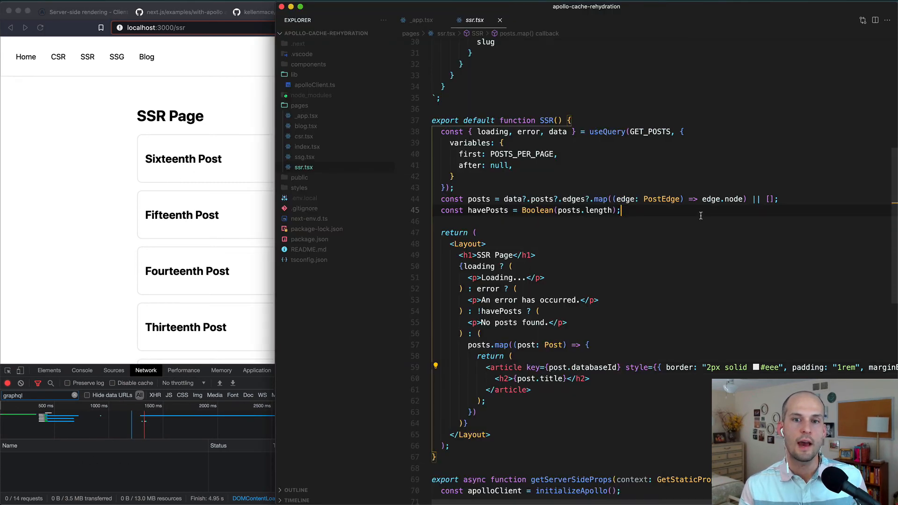
Step: Select the getServerSideProps function in ssr.tsx and toggle its comment with Cmd+/
{"action": "scroll", "scroll_direction": "down", "scroll_amount": 3}
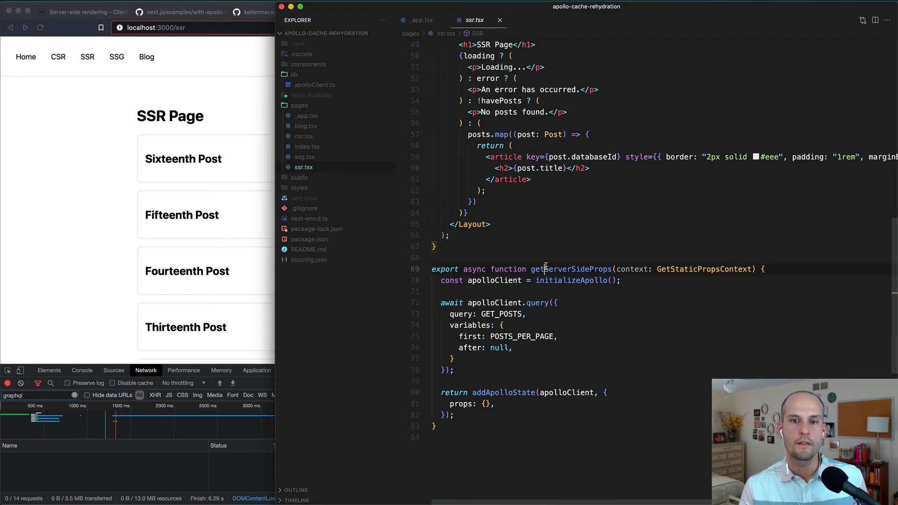
{"action": "double_click", "coordinate": [570, 269]}
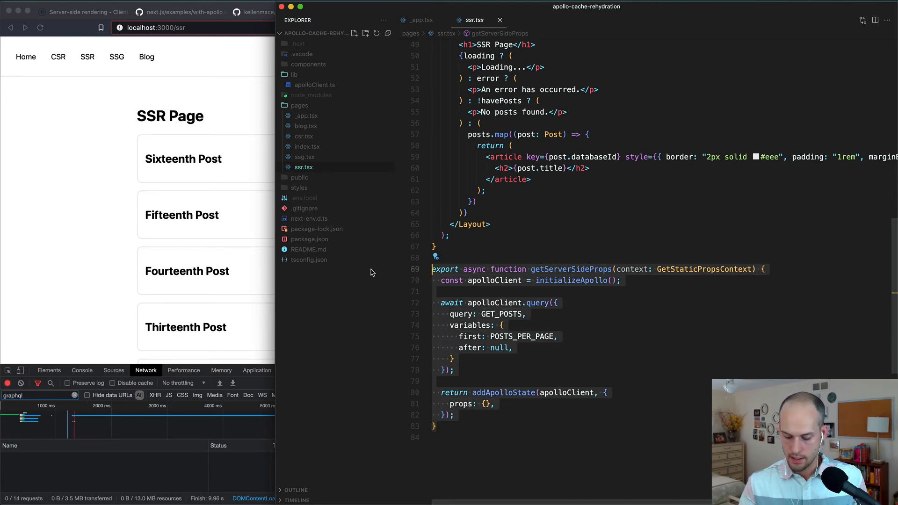
{"action": "key", "text": "cmd+/"}
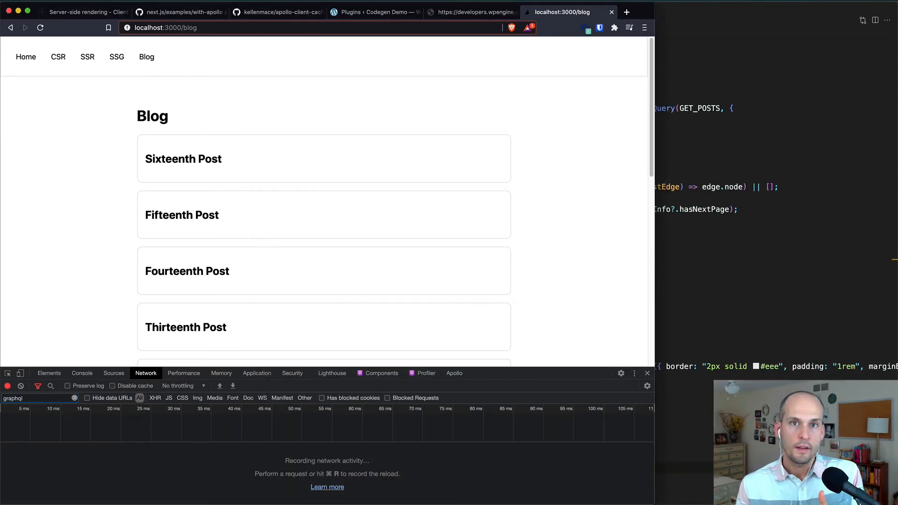
{"action": "mouse_move", "coordinate": [153, 116]}
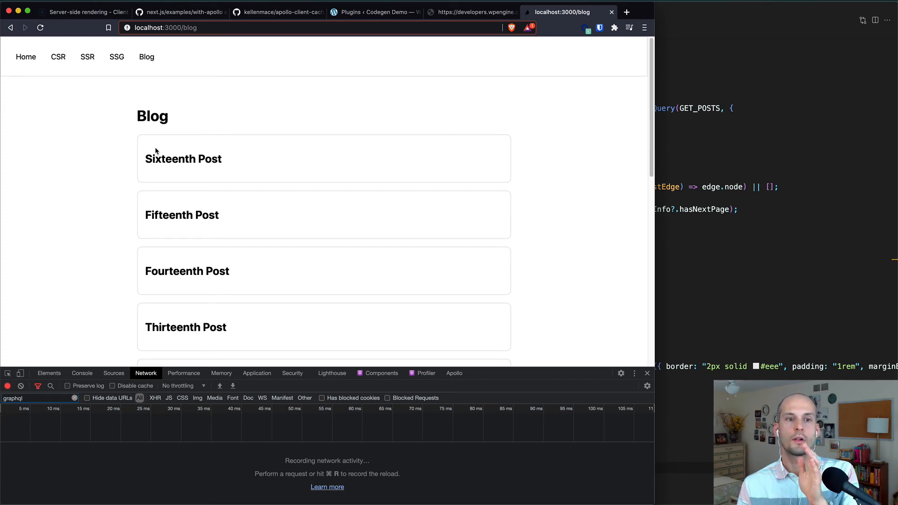
{"action": "mouse_move", "coordinate": [120, 210]}
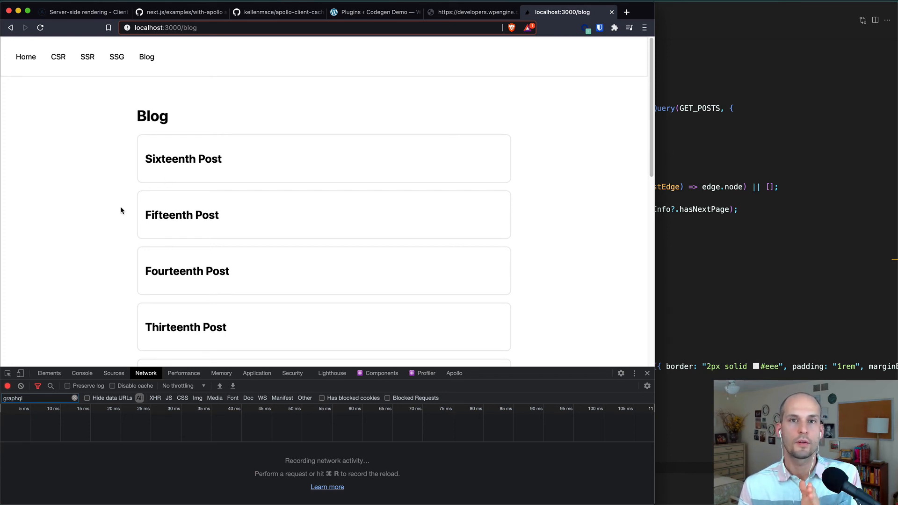
Step: Use Load more twice so the Blog page lists every post down to 'Hello world!'
{"action": "scroll", "scroll_direction": "down", "scroll_amount": 3}
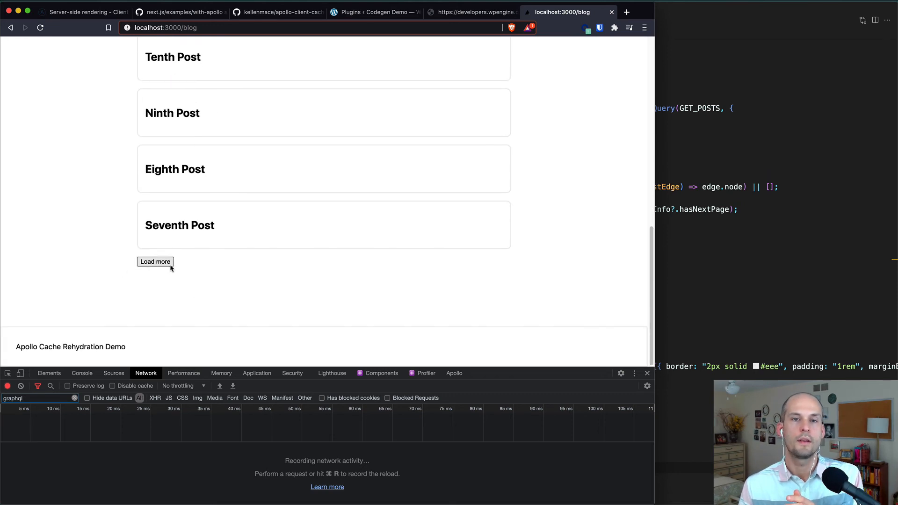
{"action": "left_click", "coordinate": [155, 262]}
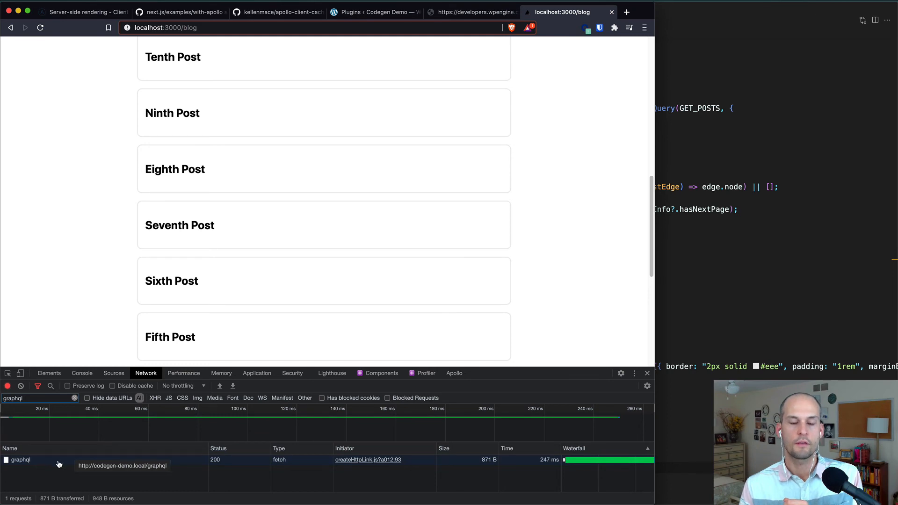
{"action": "mouse_move", "coordinate": [66, 293]}
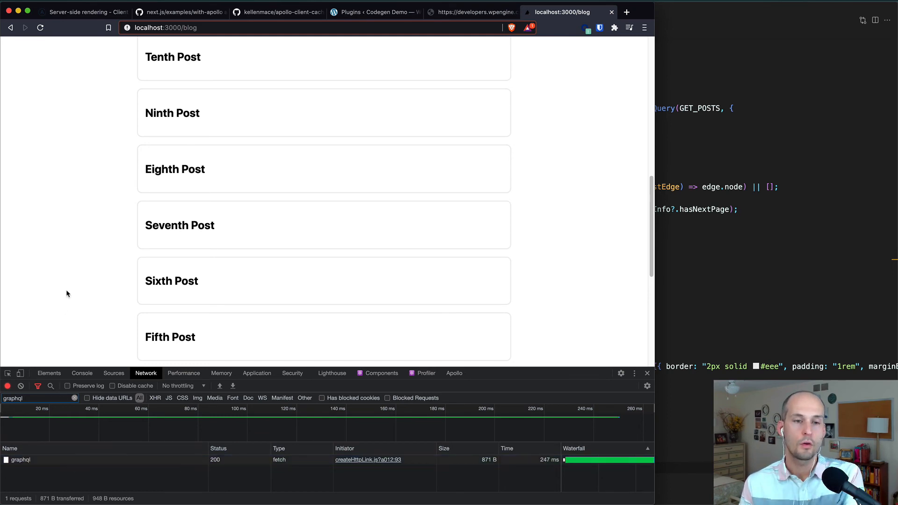
{"action": "scroll", "scroll_direction": "down", "scroll_amount": 3}
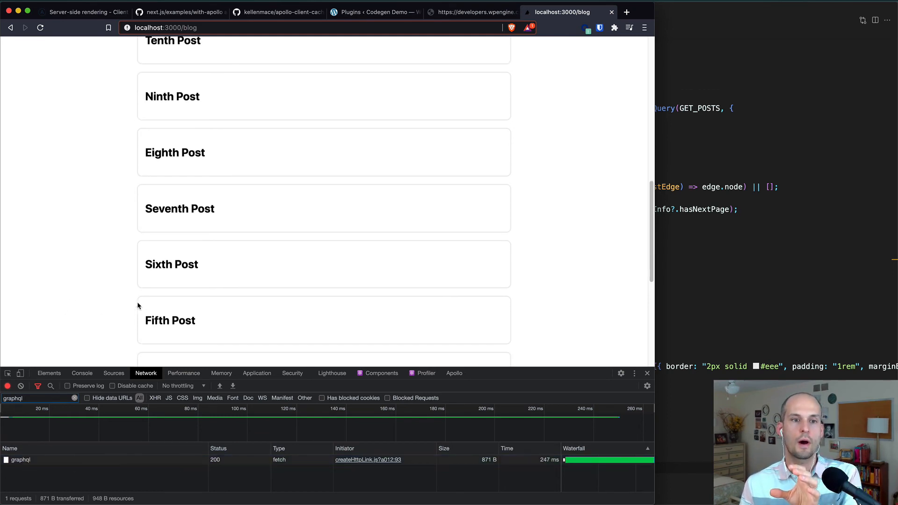
{"action": "scroll", "scroll_direction": "down", "scroll_amount": 3}
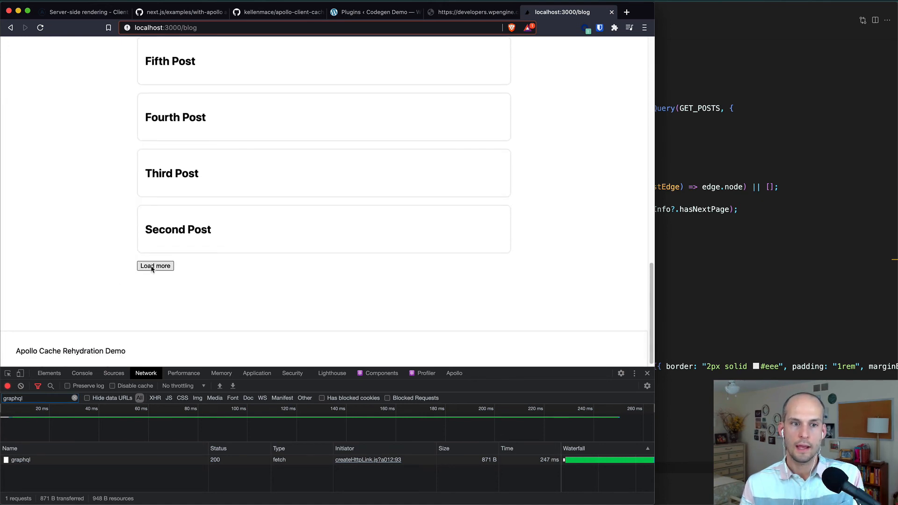
{"action": "left_click", "coordinate": [155, 266]}
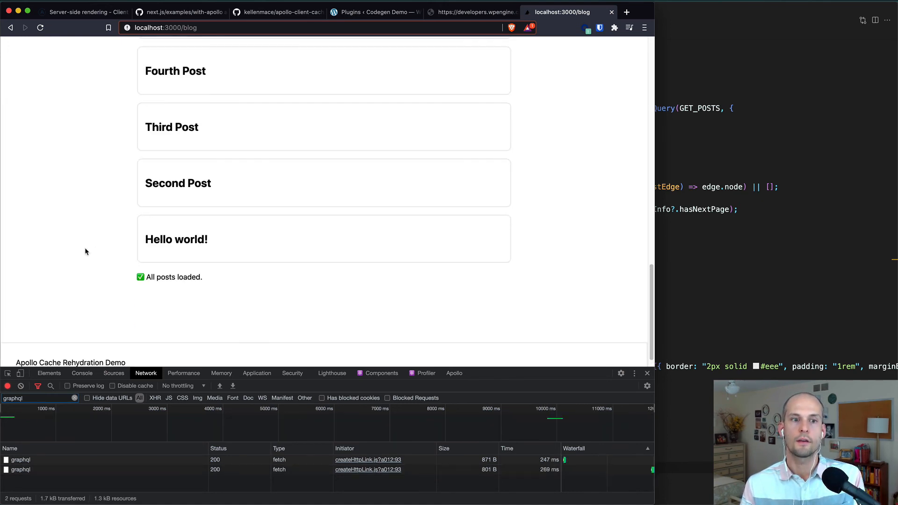
{"action": "mouse_move", "coordinate": [228, 287]}
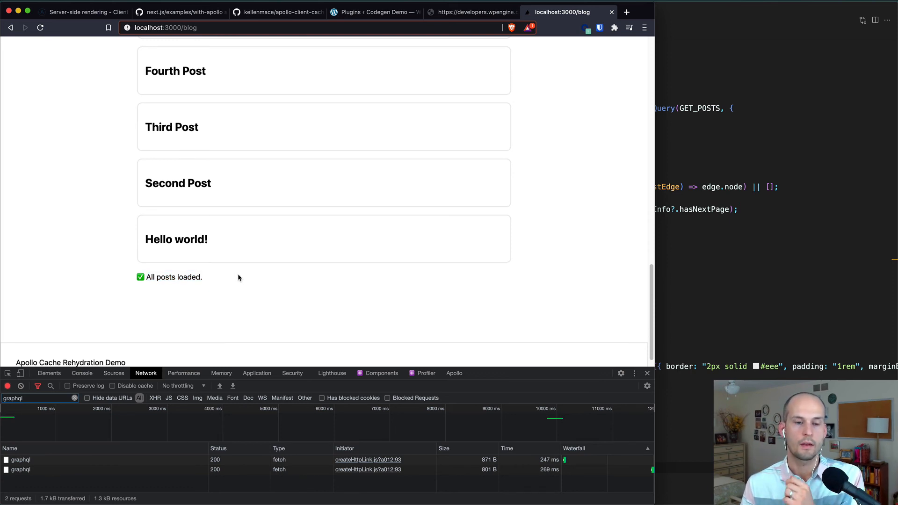
{"action": "mouse_move", "coordinate": [262, 292]}
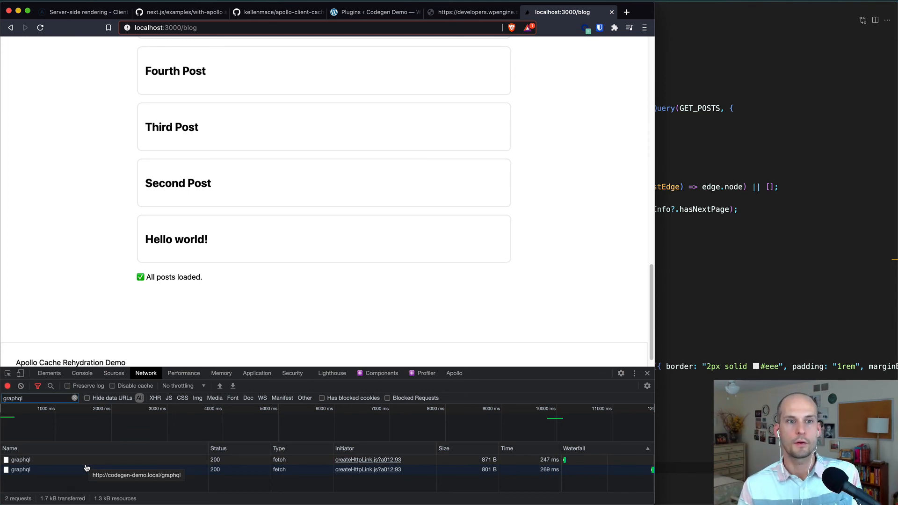
{"action": "mouse_move", "coordinate": [548, 201]}
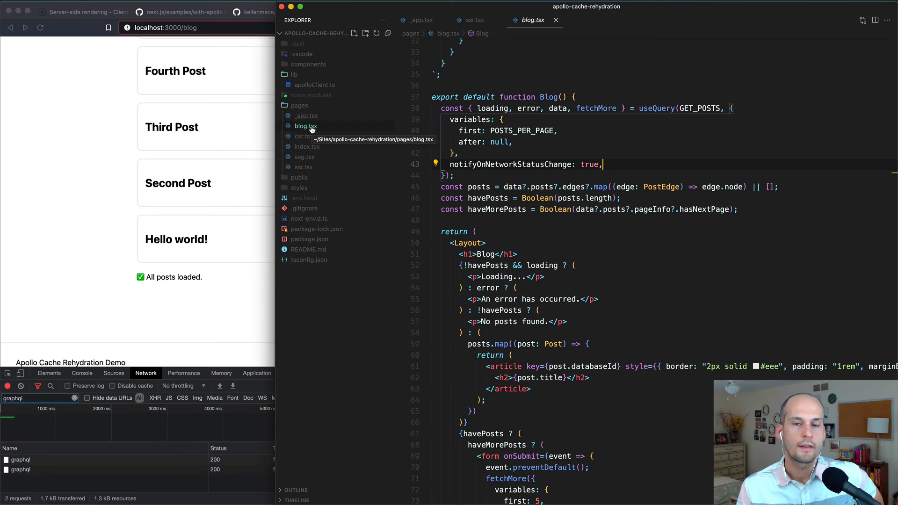
Step: Highlight getStaticProps in blog.tsx and review the useQuery fetchMore pagination
{"action": "scroll", "scroll_direction": "down", "scroll_amount": 3}
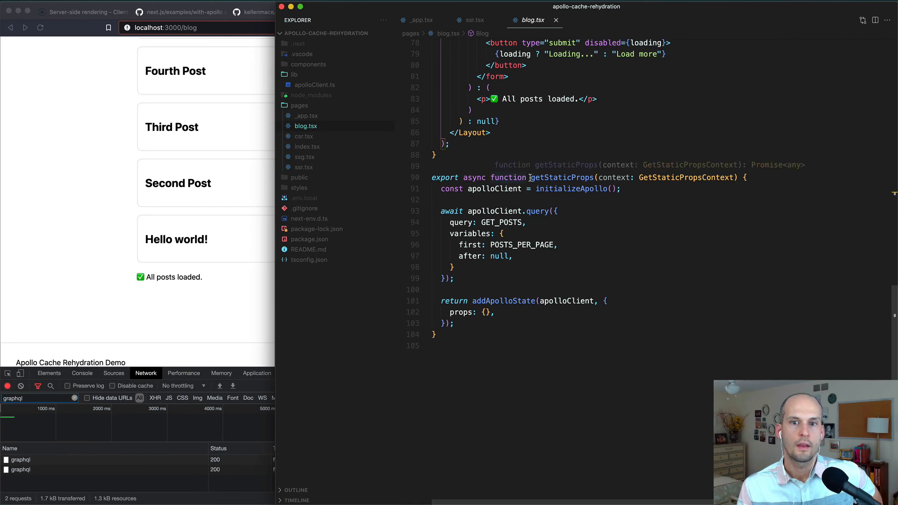
{"action": "double_click", "coordinate": [562, 177]}
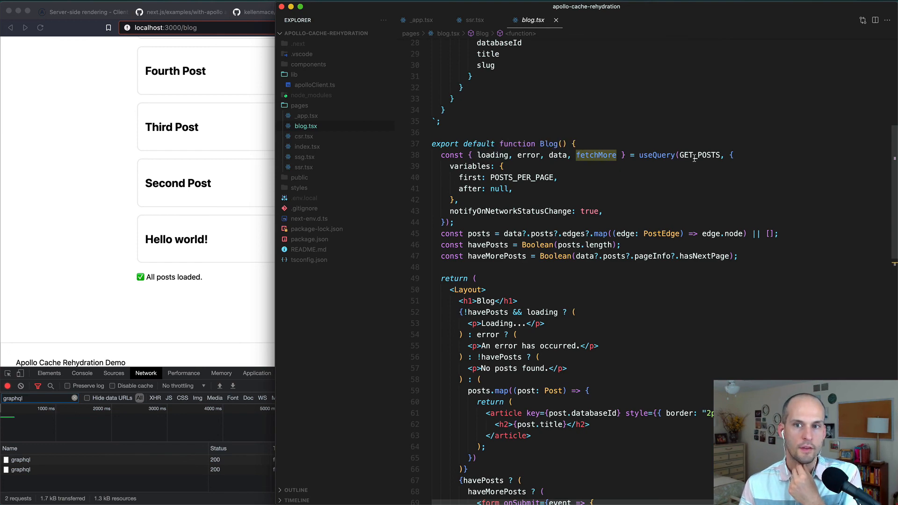
{"action": "scroll", "scroll_direction": "down", "scroll_amount": 3}
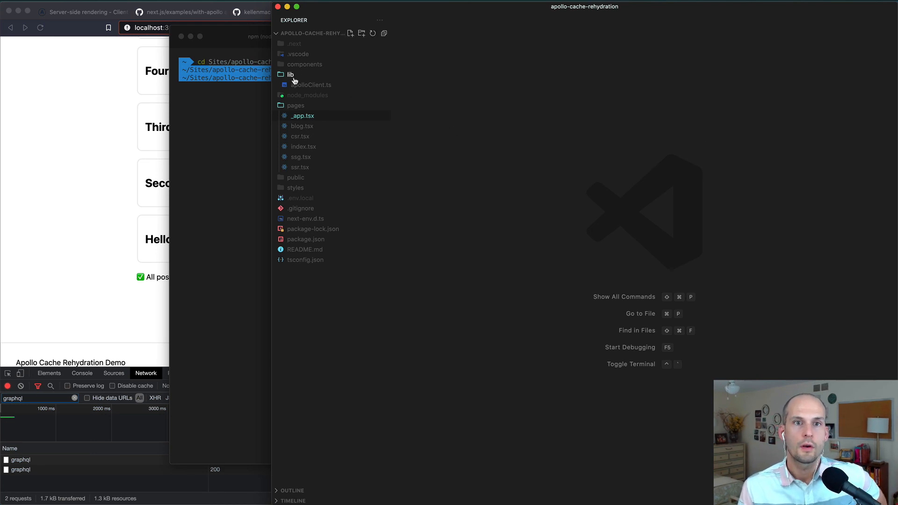
Step: Show the ApolloClient<NormalizedCacheObject> declaration in lib/apolloClient.ts
{"action": "left_click", "coordinate": [311, 84]}
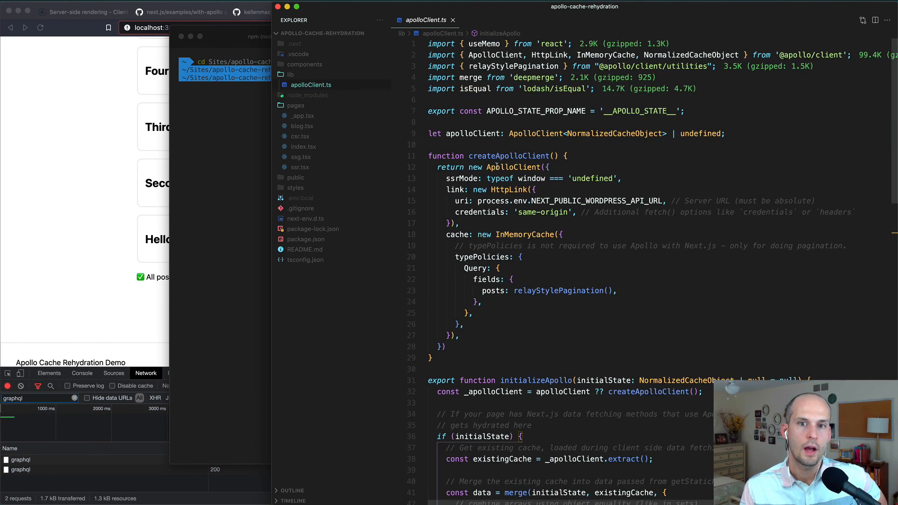
{"action": "left_click", "coordinate": [566, 134]}
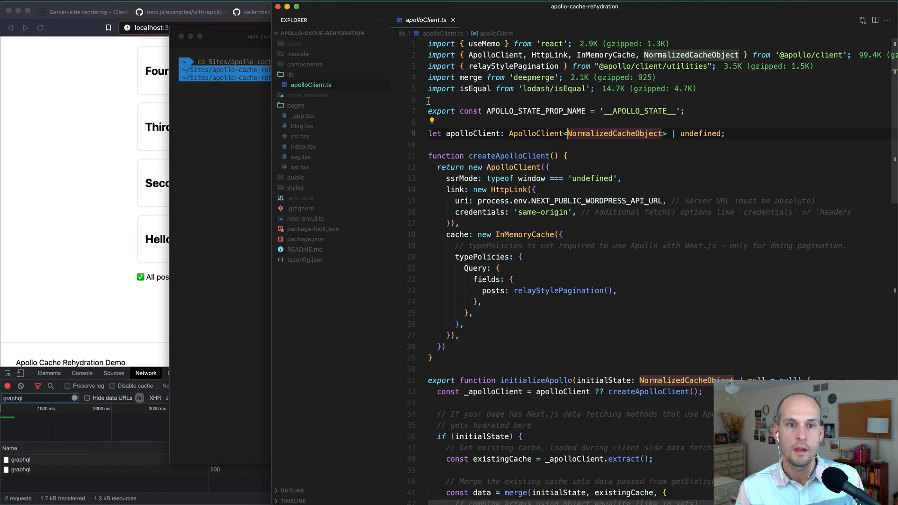
{"action": "left_click", "coordinate": [303, 116]}
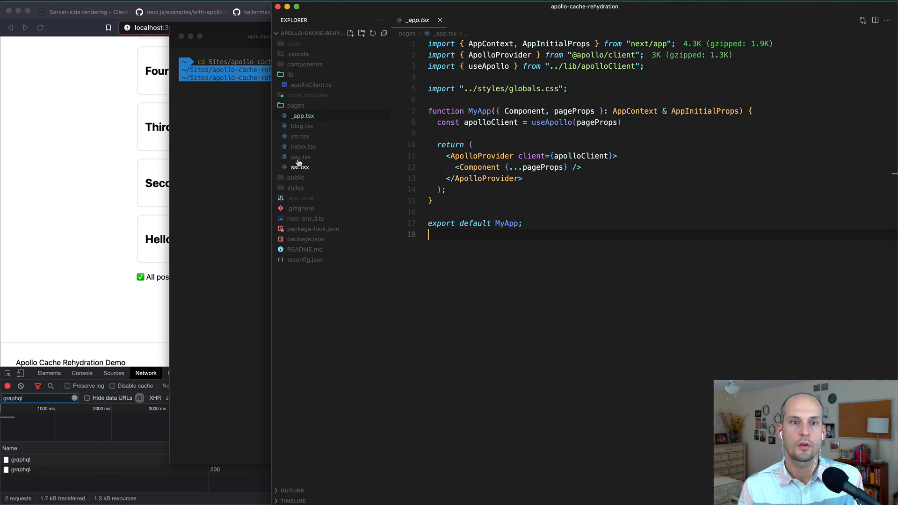
Step: Show ssg.tsx's getStaticProps querying GET_POSTS and returning addApolloState
{"action": "left_click", "coordinate": [300, 157]}
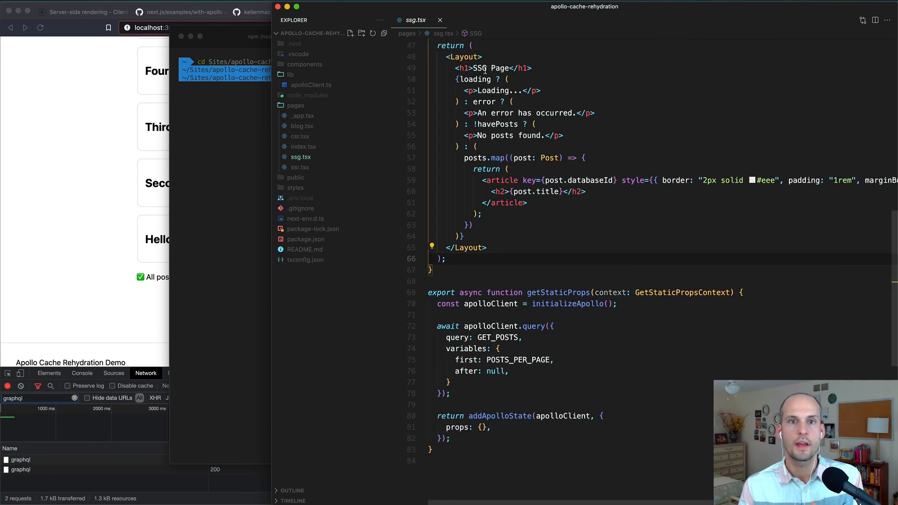
{"action": "scroll", "scroll_direction": "down", "scroll_amount": 3}
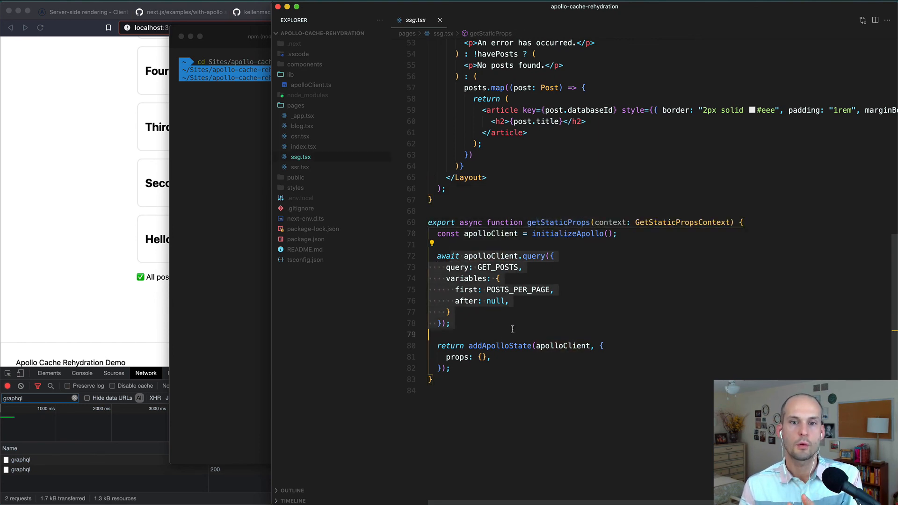
{"action": "double_click", "coordinate": [499, 345]}
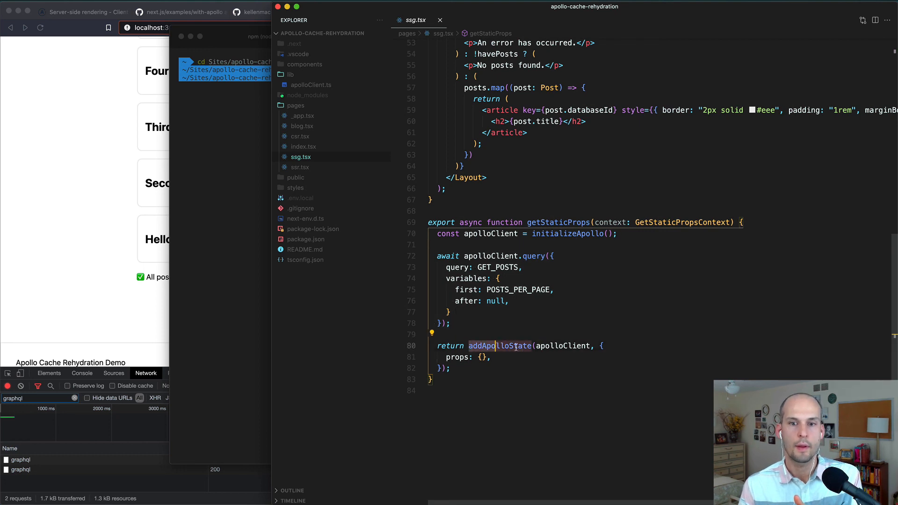